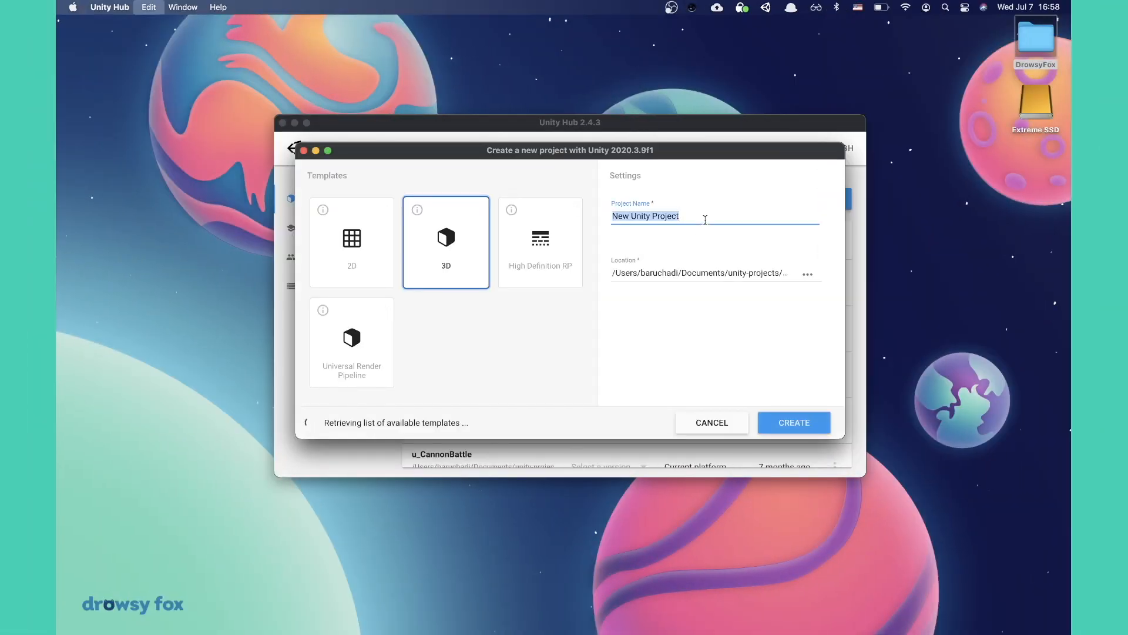
# - Name the 3D project MyAwesomeRPG, pick the youtube location folder, and create it
pyautogui.write('MyAwesomeRPG')
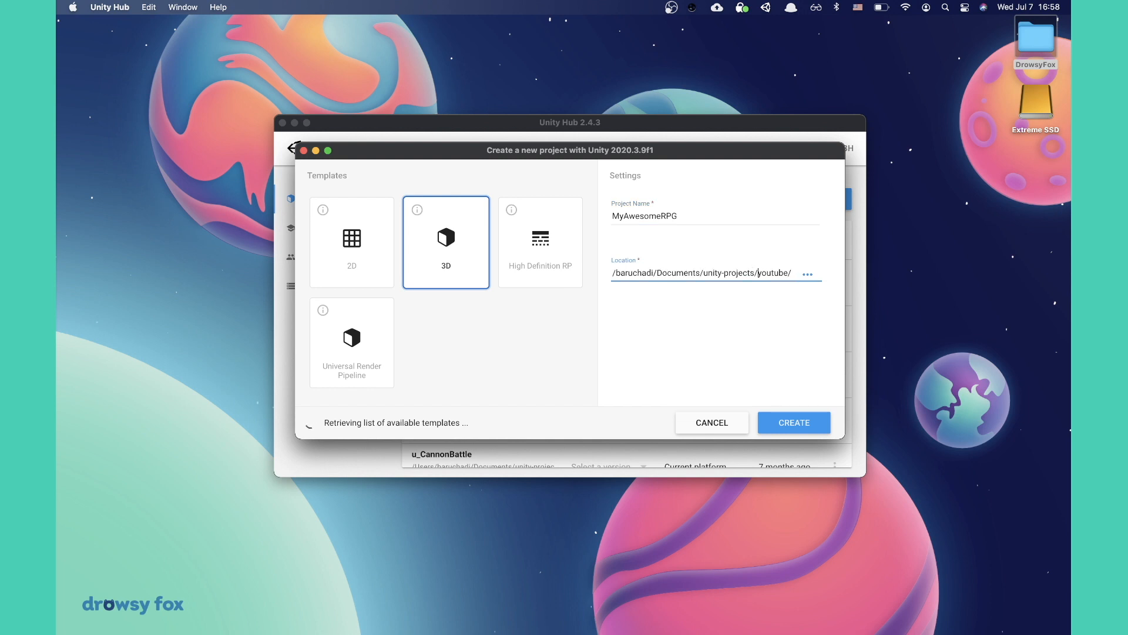
pyautogui.doubleClick(775, 273)
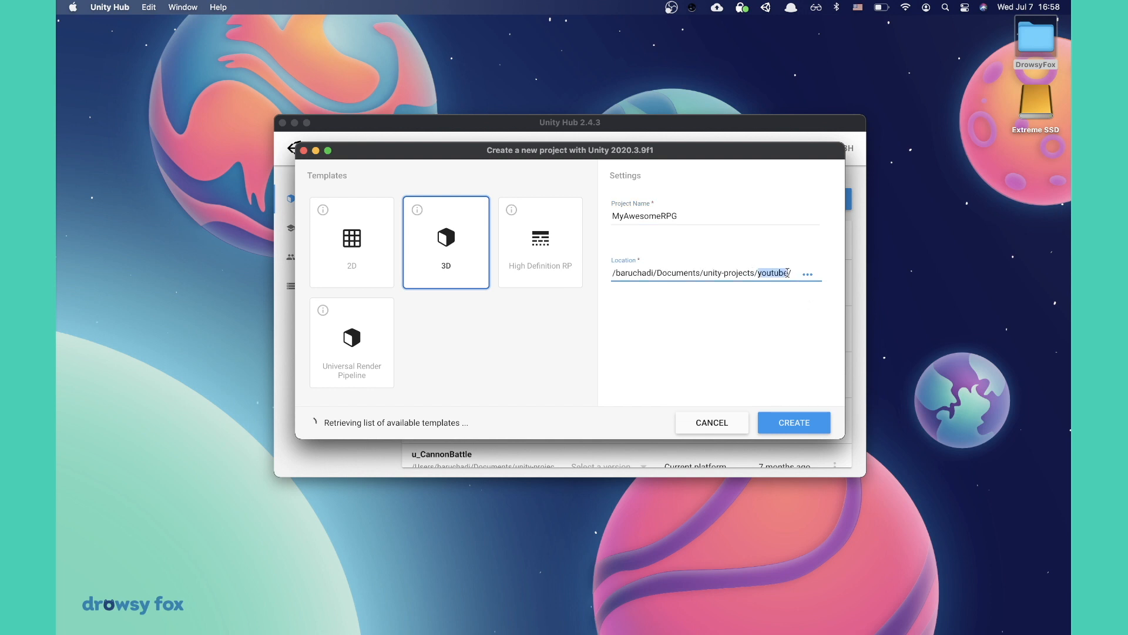
pyautogui.click(794, 423)
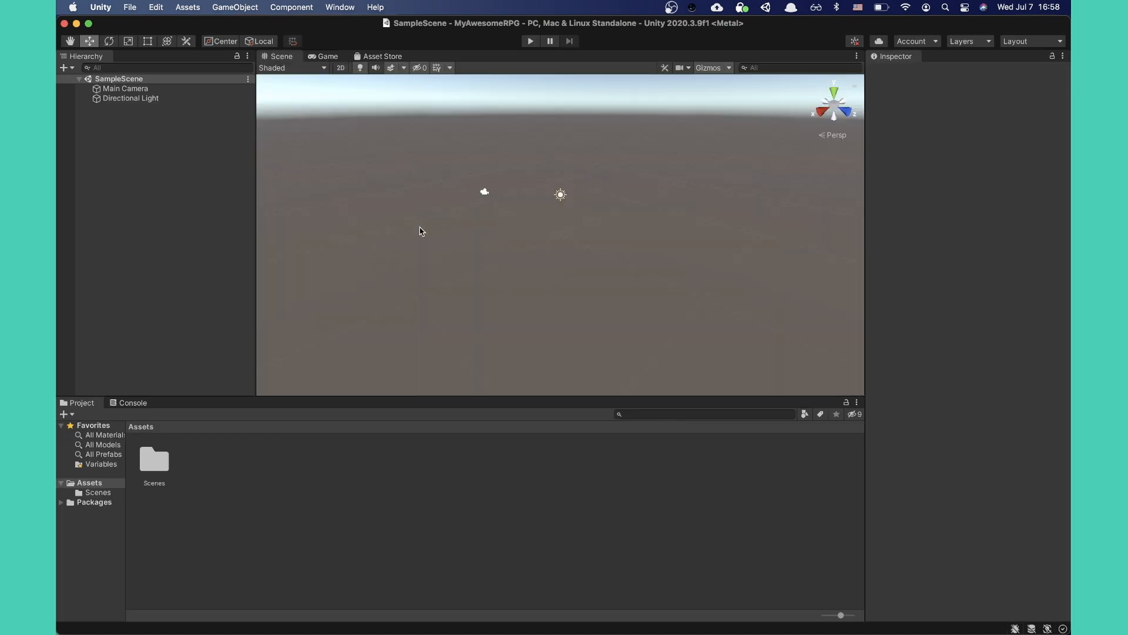
# - Set asset serialization mode to Force Text and the company name to DrowsyFox
pyautogui.click(155, 7)
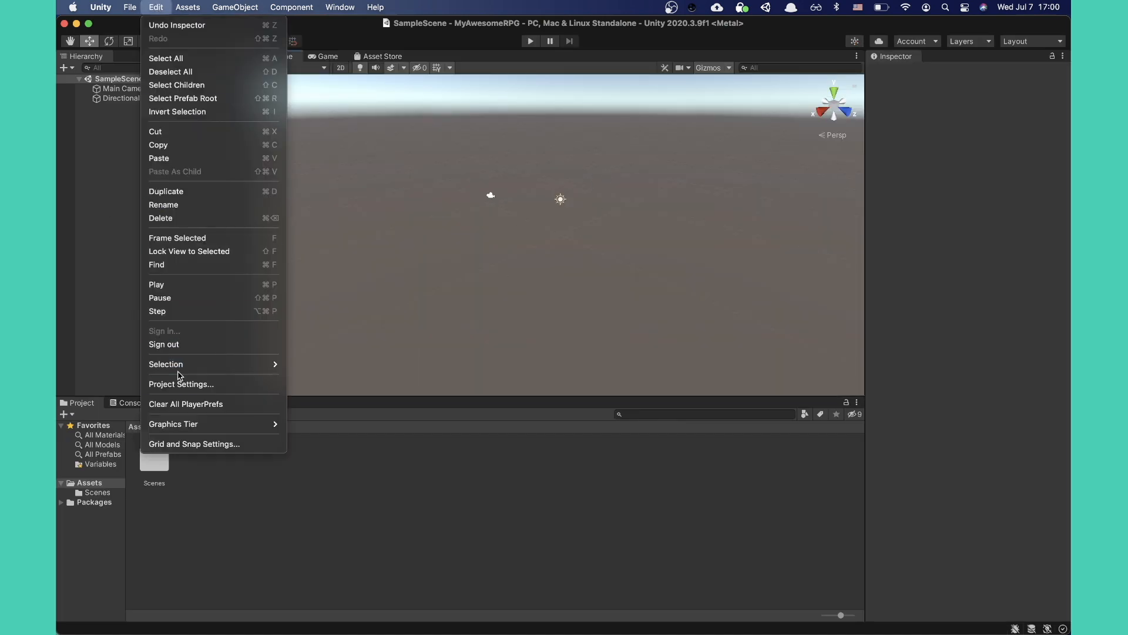
pyautogui.click(181, 384)
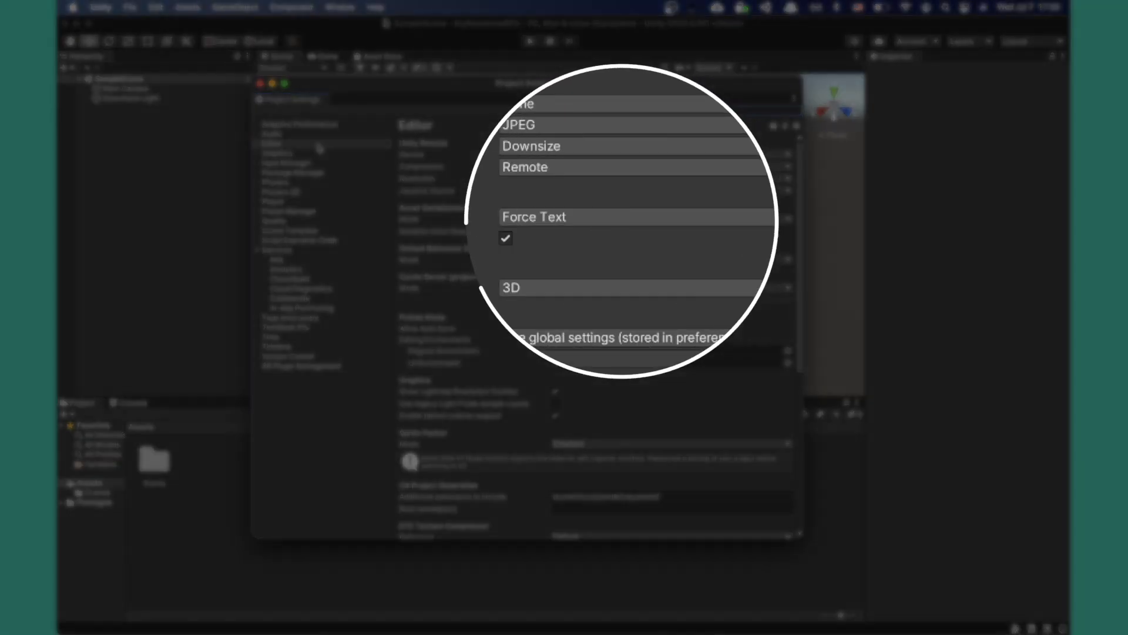
pyautogui.click(627, 217)
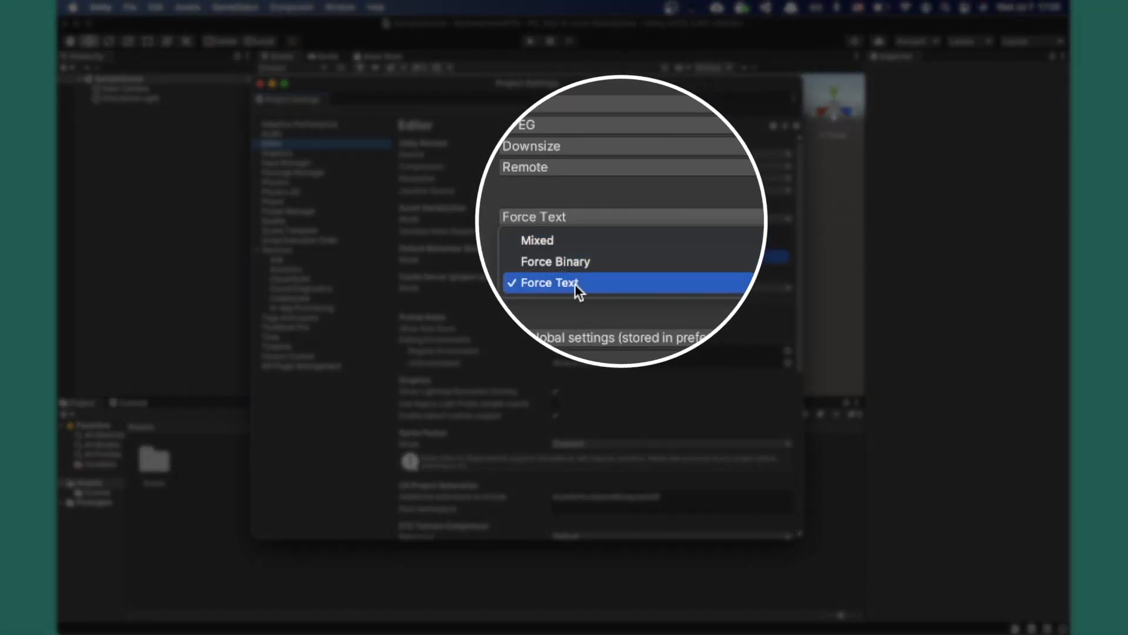
pyautogui.click(549, 281)
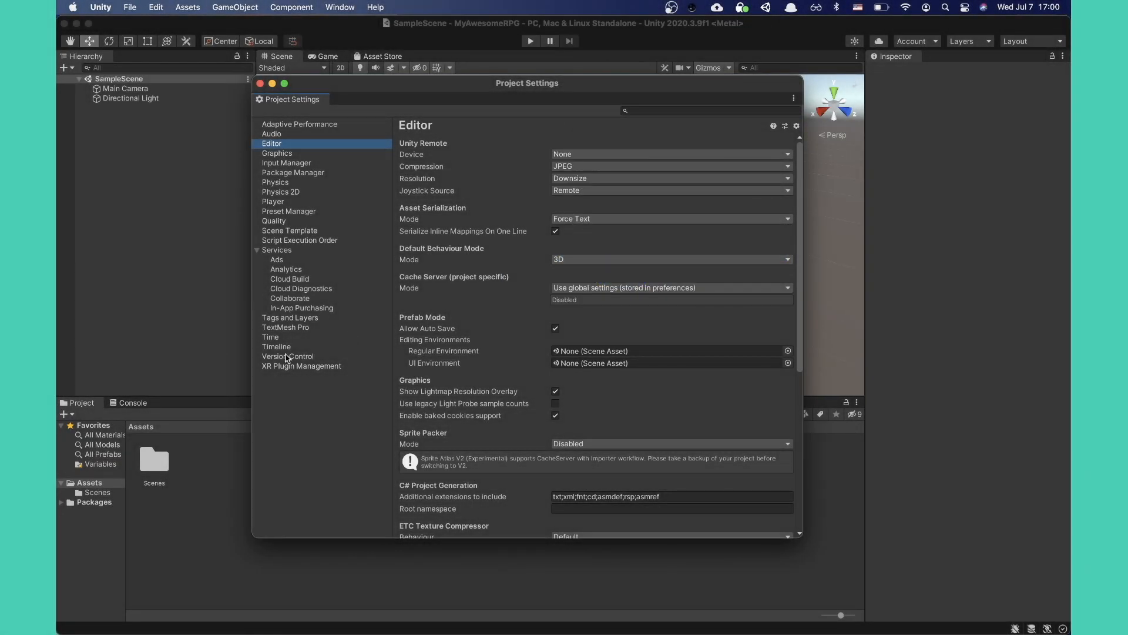
pyautogui.click(288, 356)
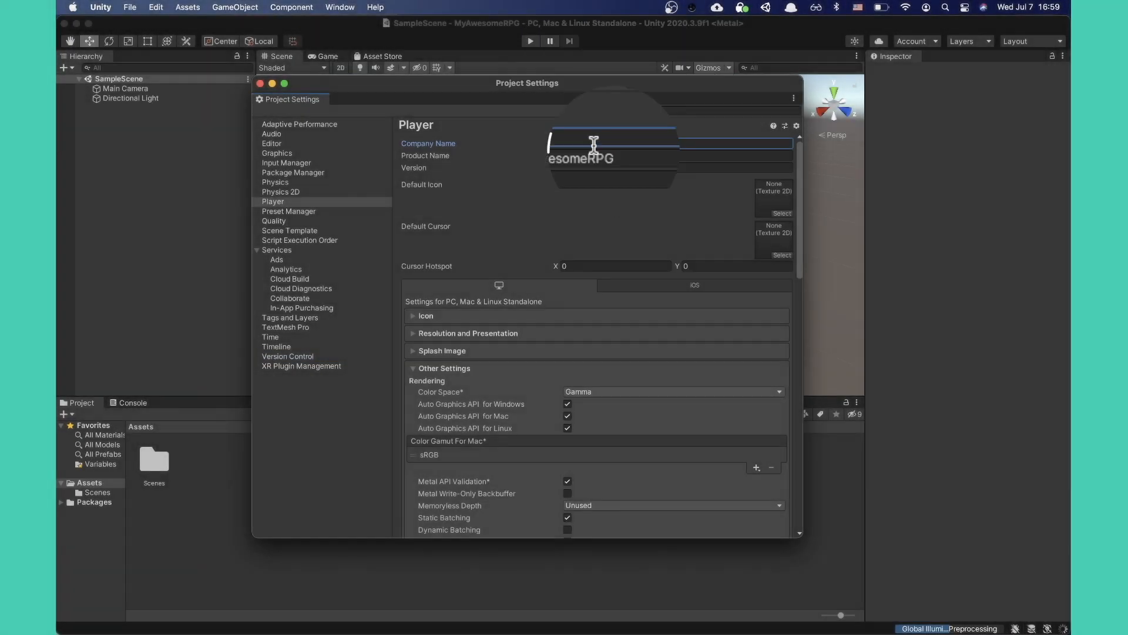
pyautogui.write('DrowsyFox')
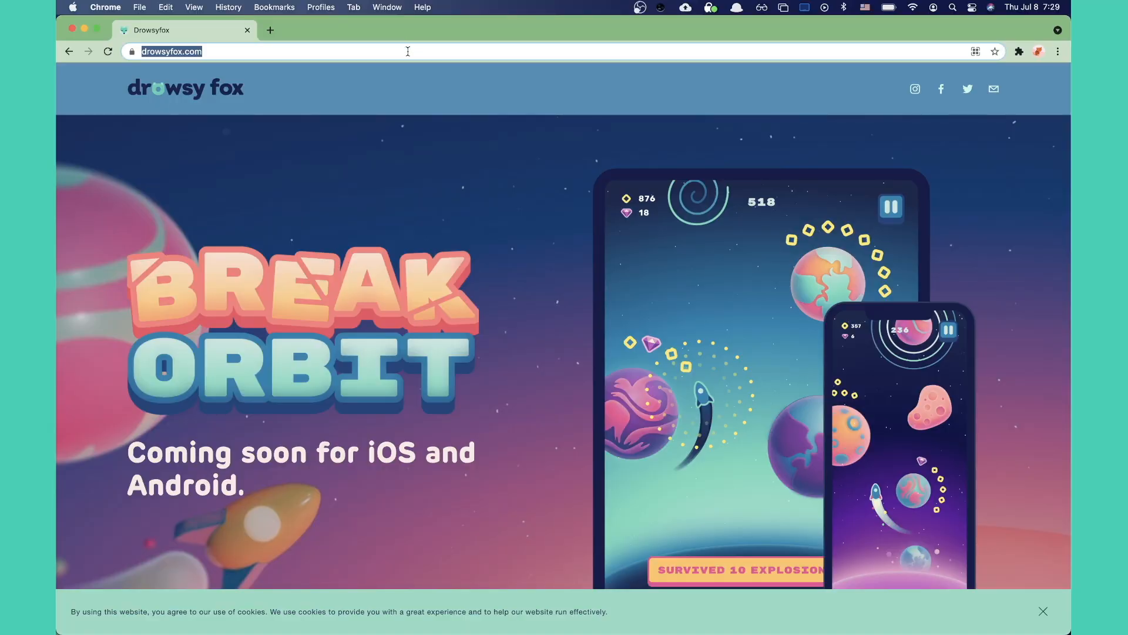
# - Navigate the browser to github.com
pyautogui.write('github.com')
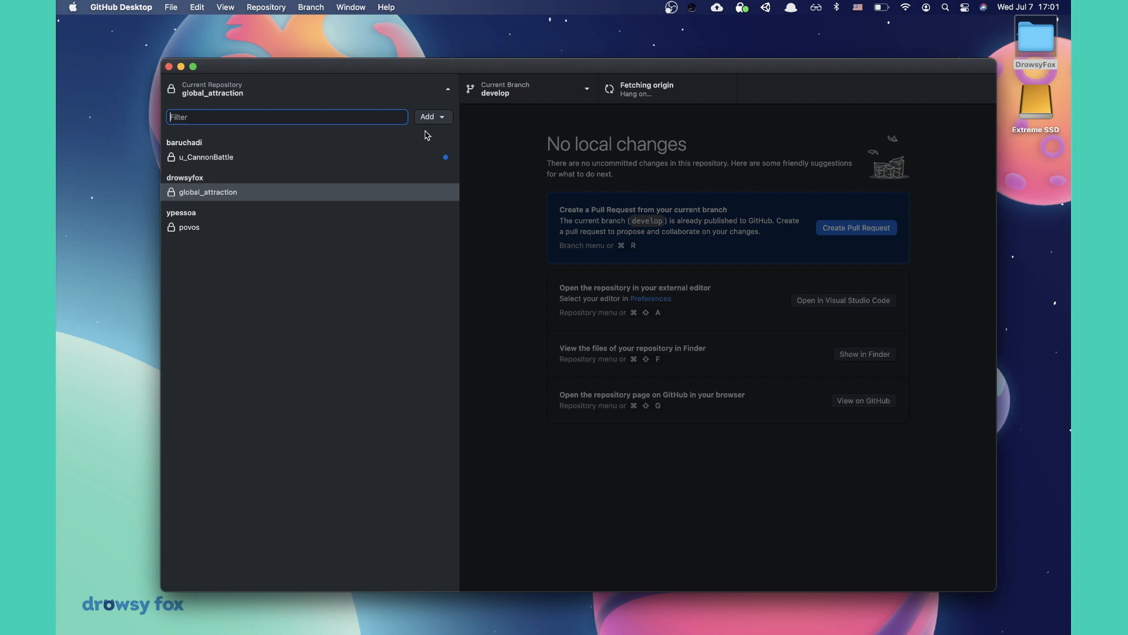
# - Point Add Existing Repository at the MyAwesomeRPG project folder
pyautogui.click(433, 116)
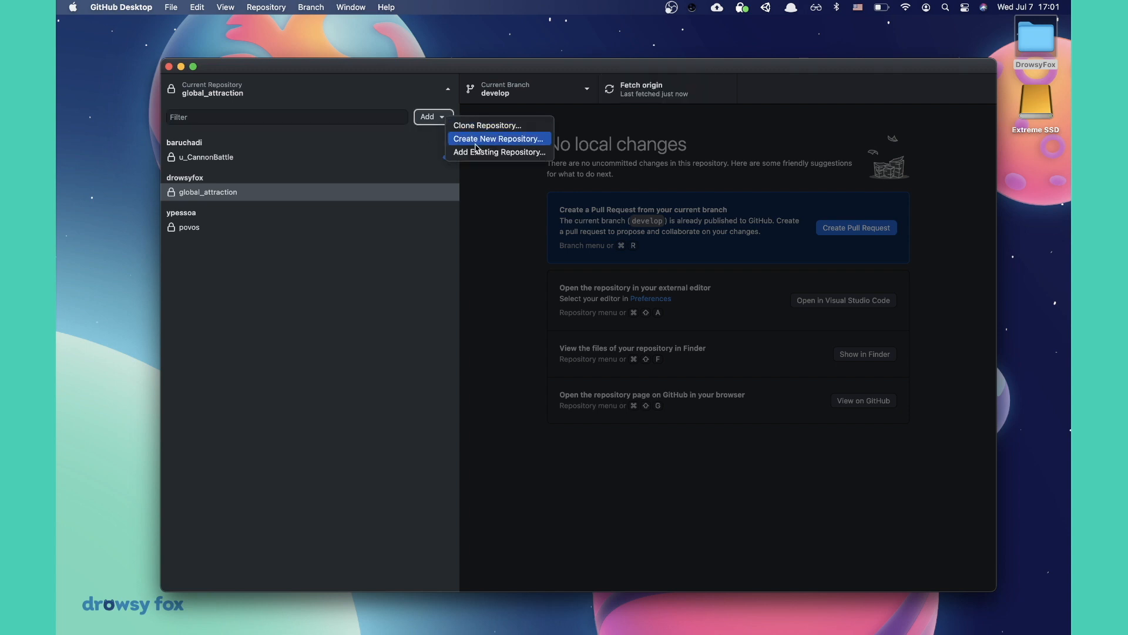
pyautogui.click(499, 151)
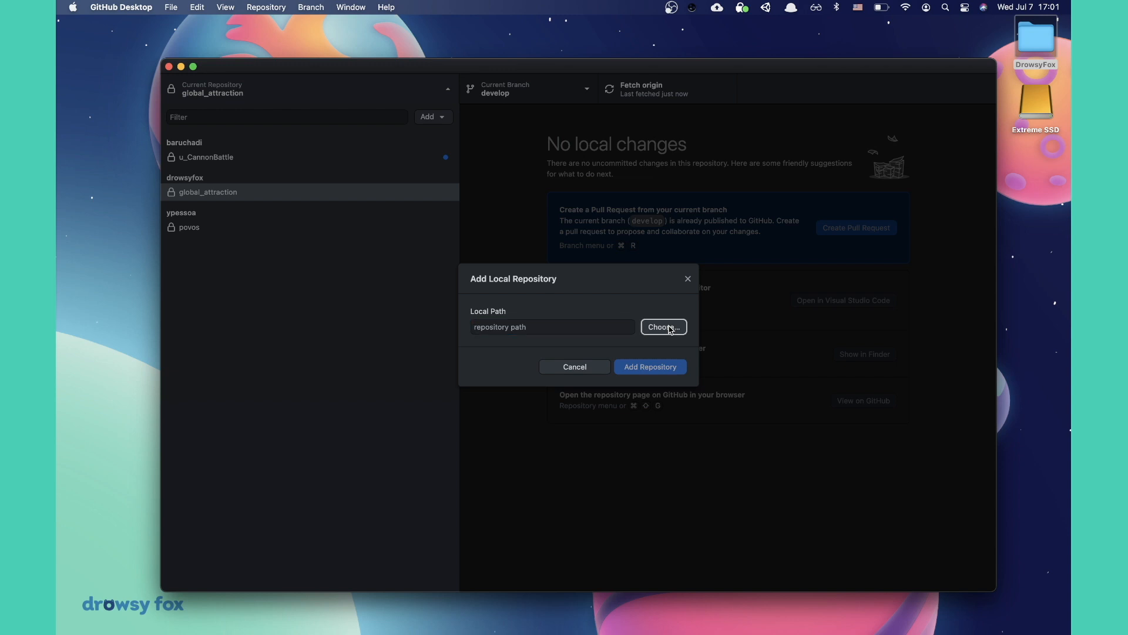
pyautogui.click(664, 327)
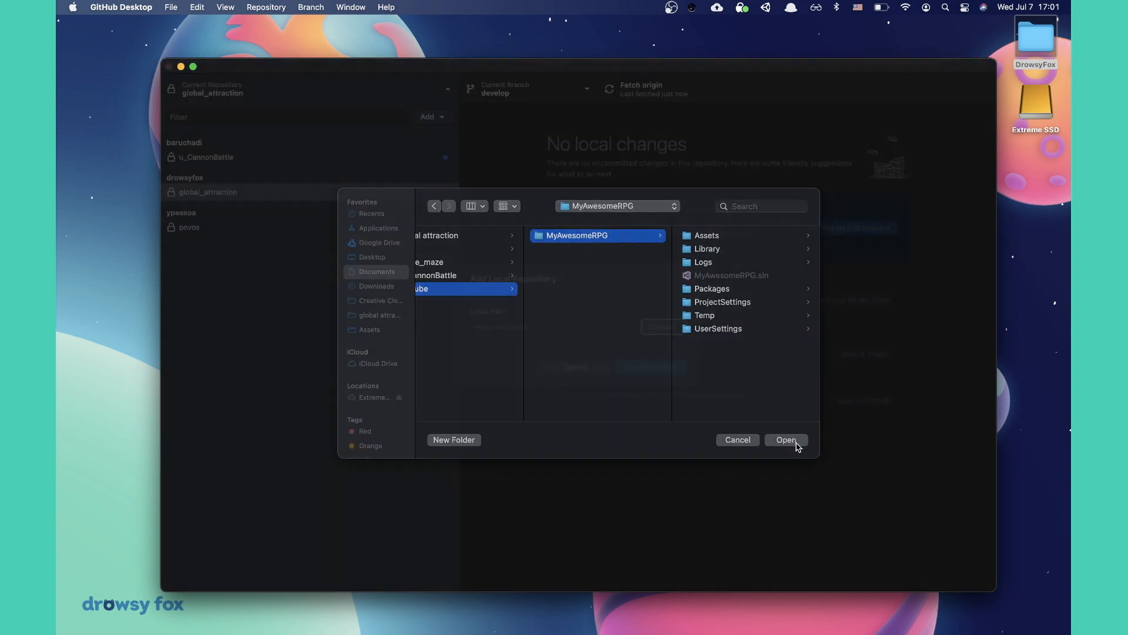
pyautogui.click(786, 440)
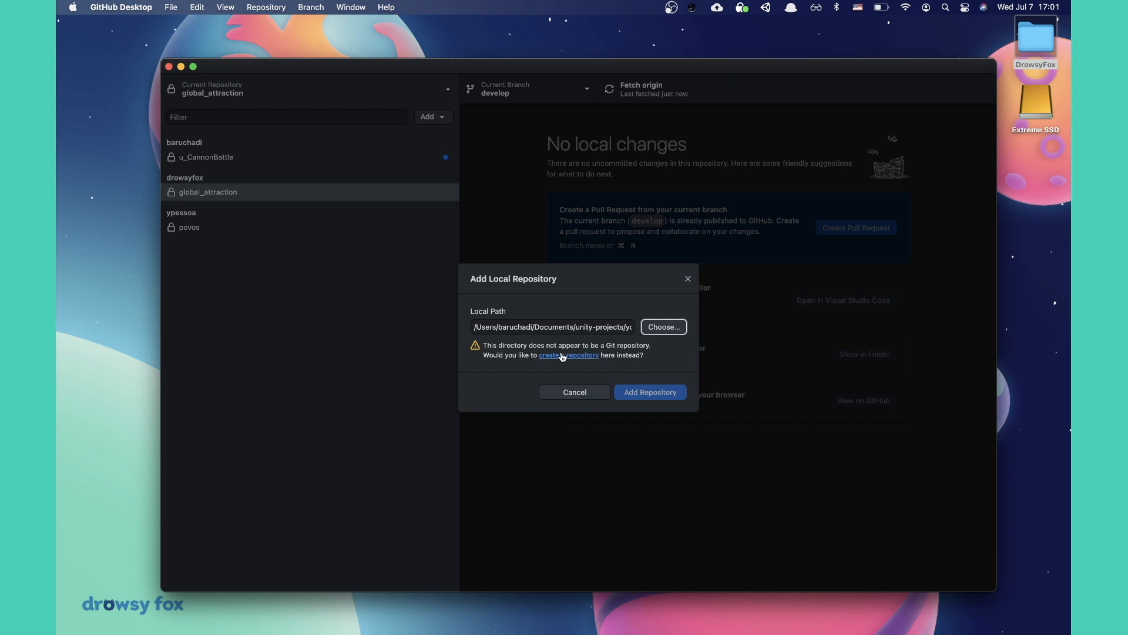
# - Create MyAwesomeRPG with a description, README, Unity gitignore and MIT License
pyautogui.click(569, 355)
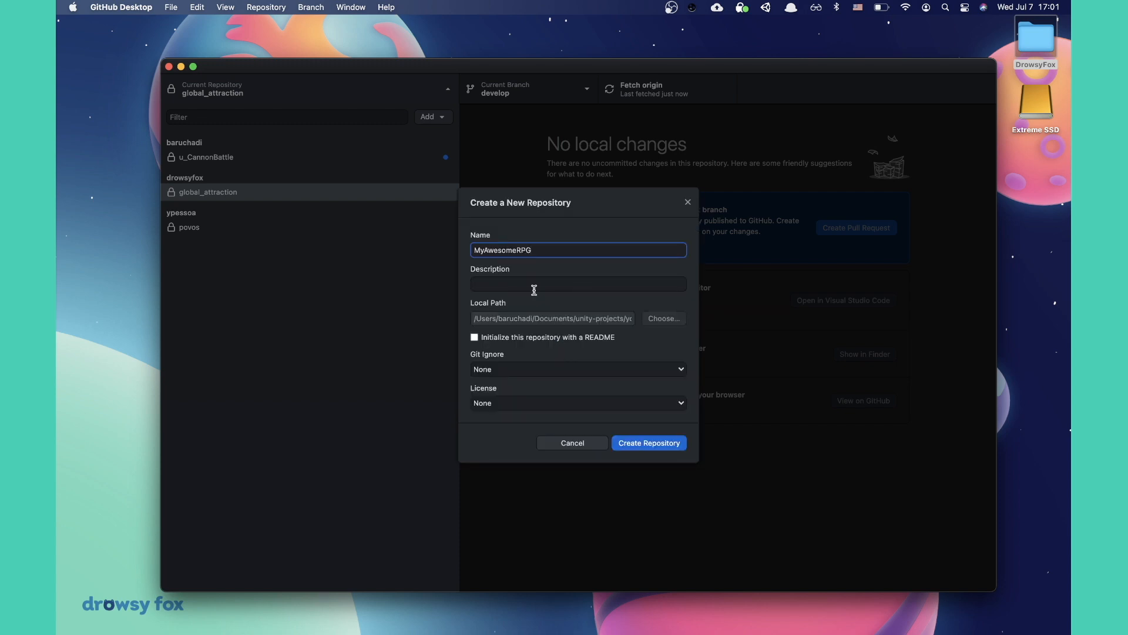
pyautogui.write('My')
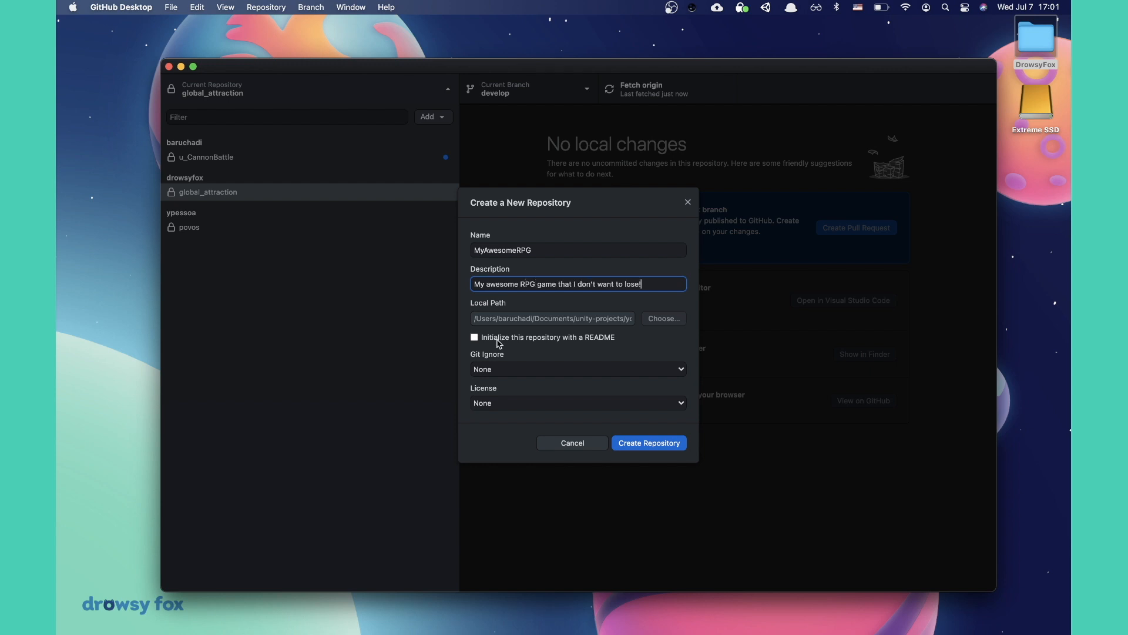
pyautogui.click(577, 369)
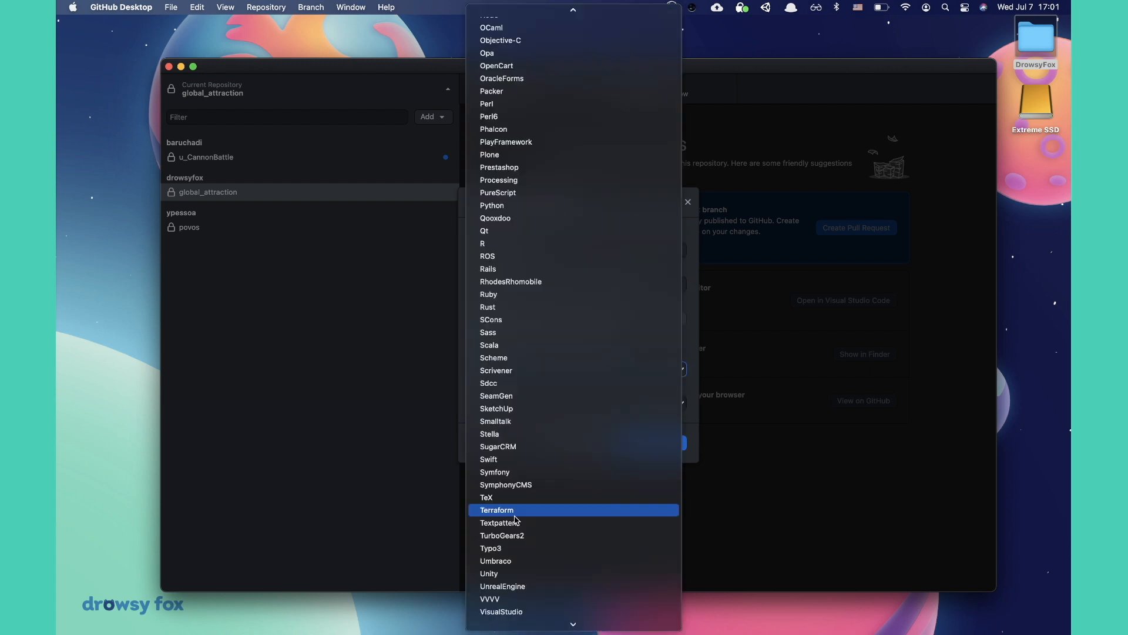
pyautogui.click(488, 573)
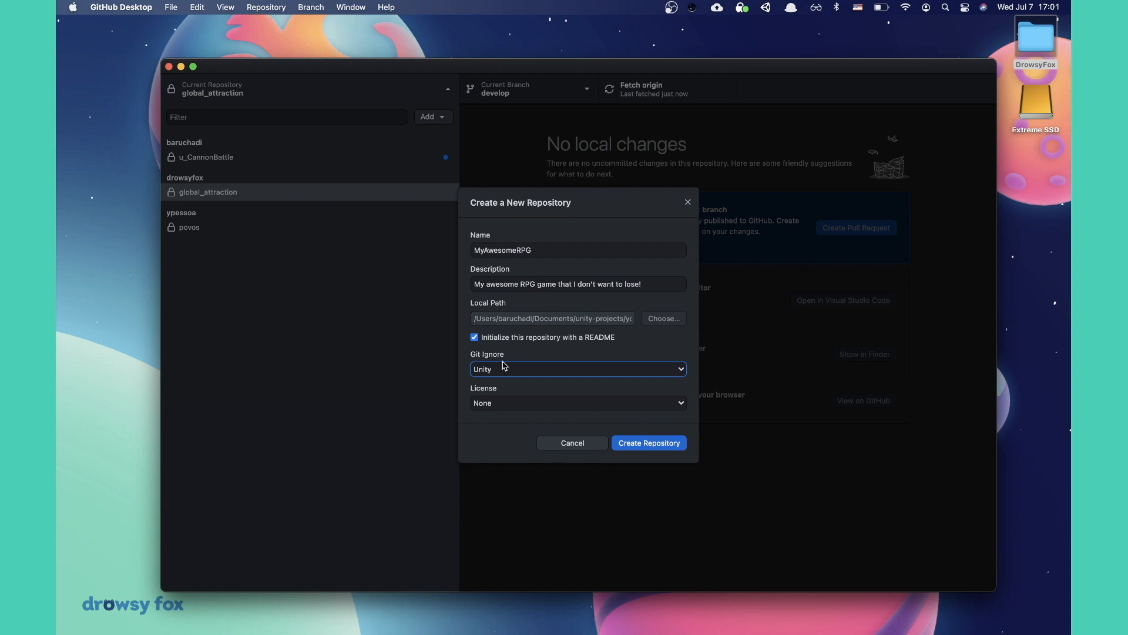
pyautogui.click(577, 403)
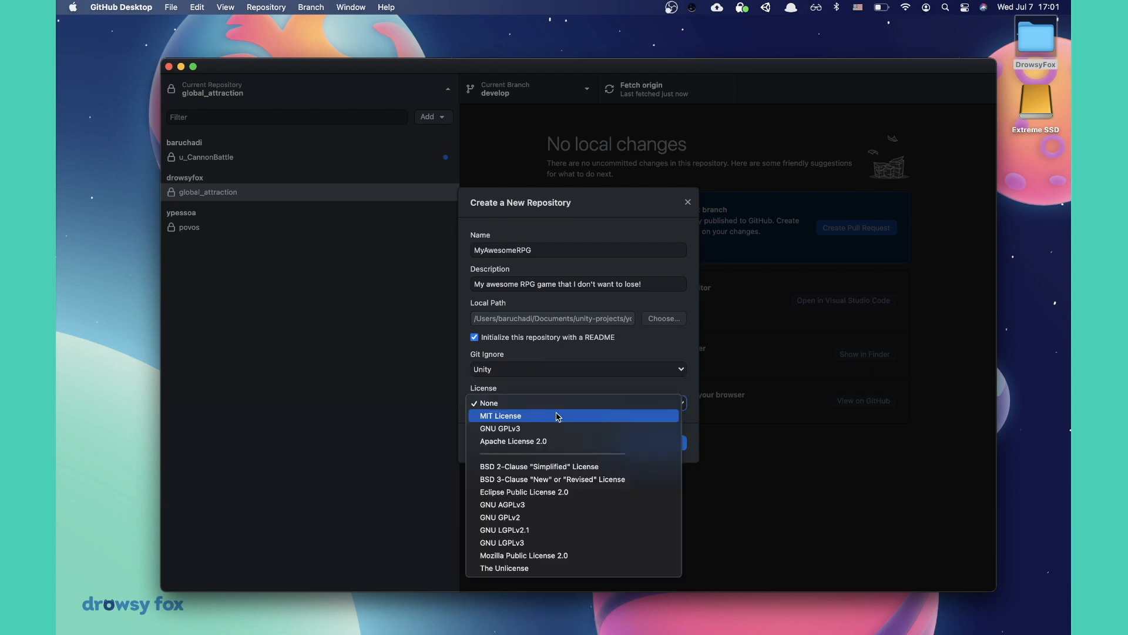
pyautogui.click(500, 416)
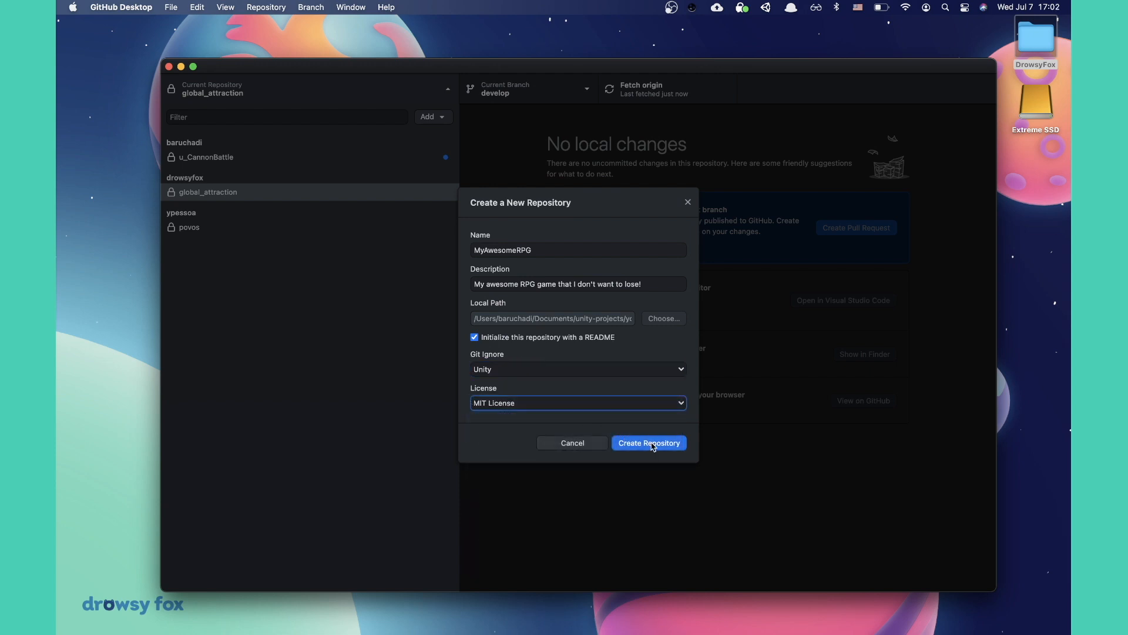
pyautogui.click(649, 442)
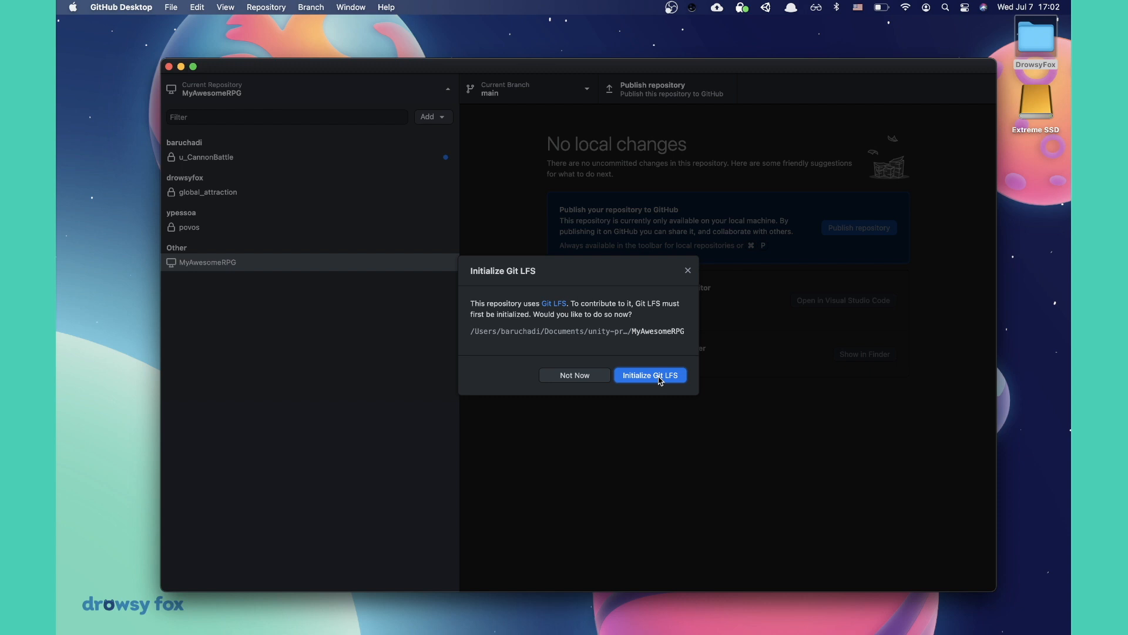
# - Initialize Git LFS and browse the initial commit's 32 files in History
pyautogui.click(650, 375)
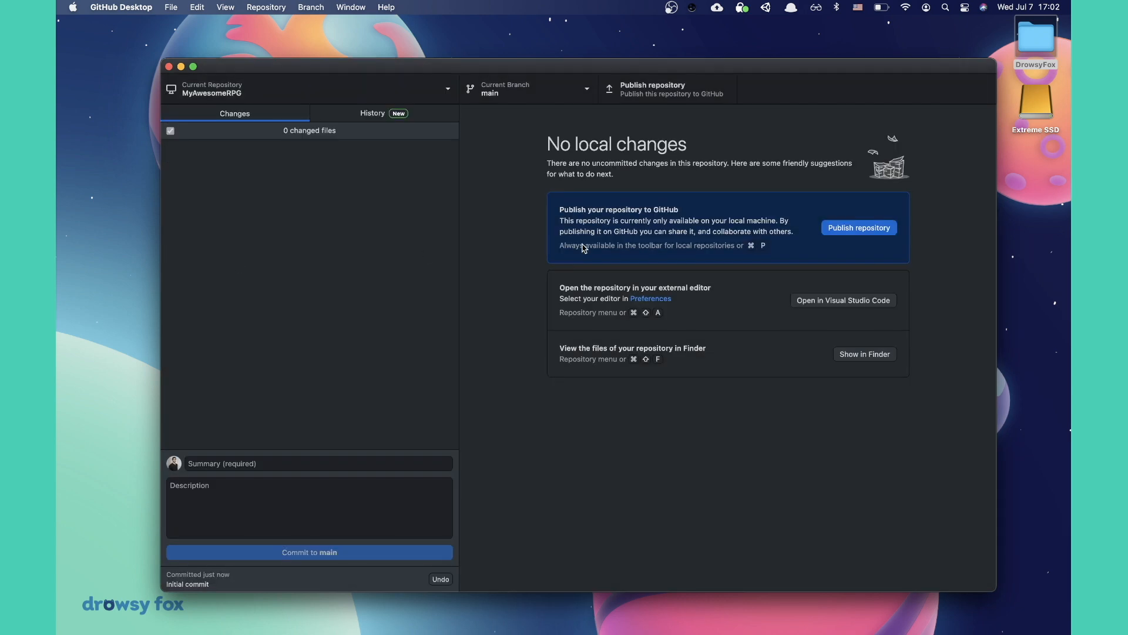
pyautogui.moveTo(348, 228)
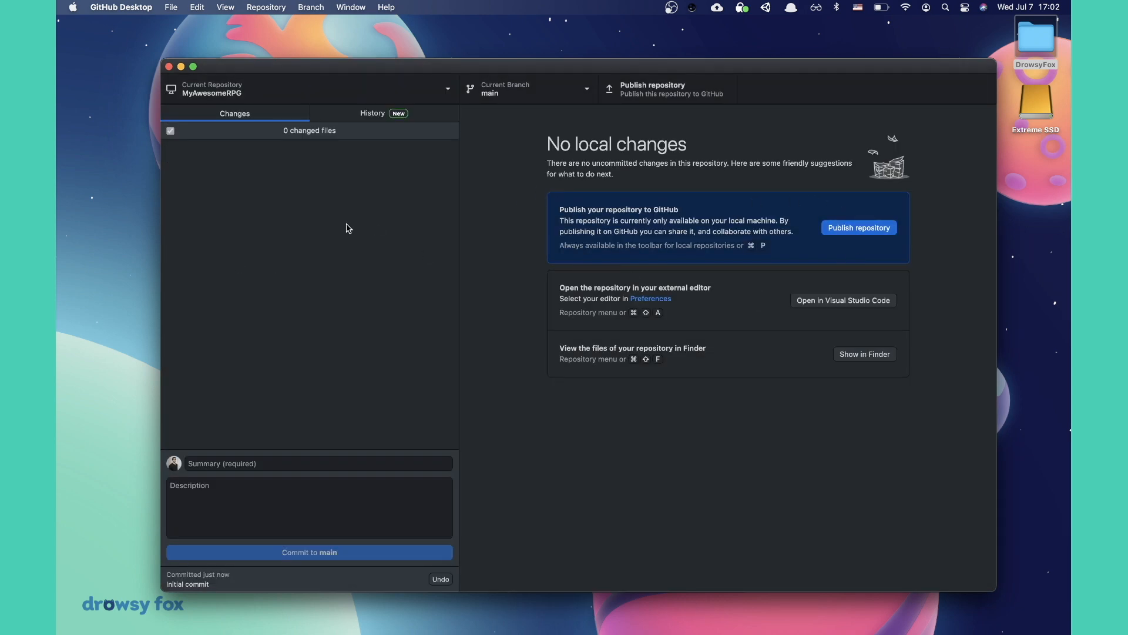
pyautogui.moveTo(353, 116)
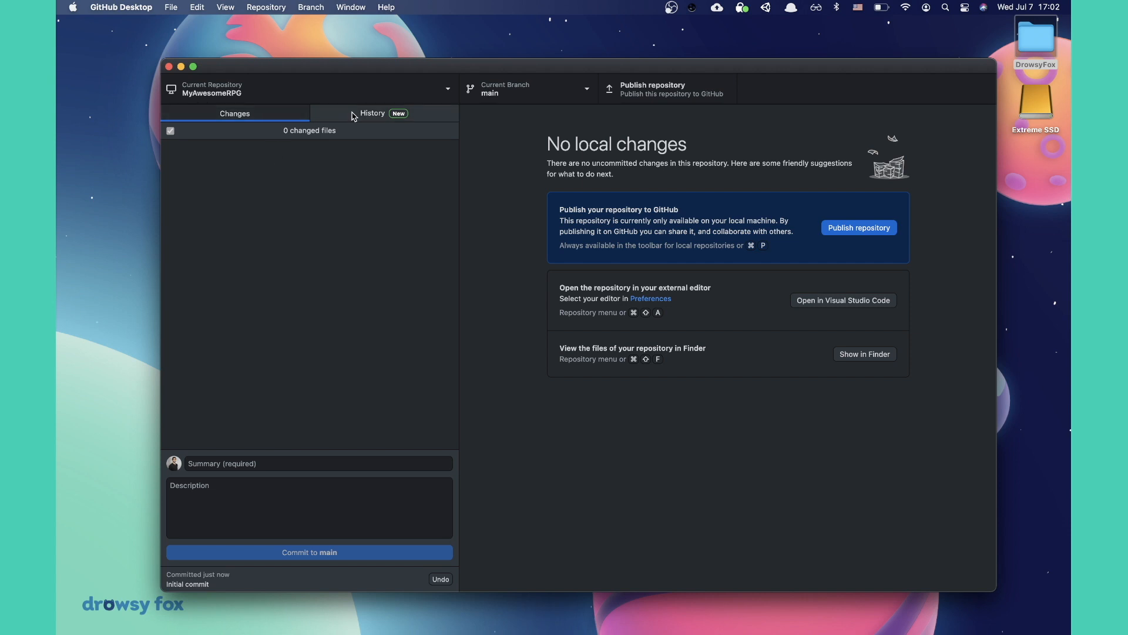
pyautogui.click(373, 112)
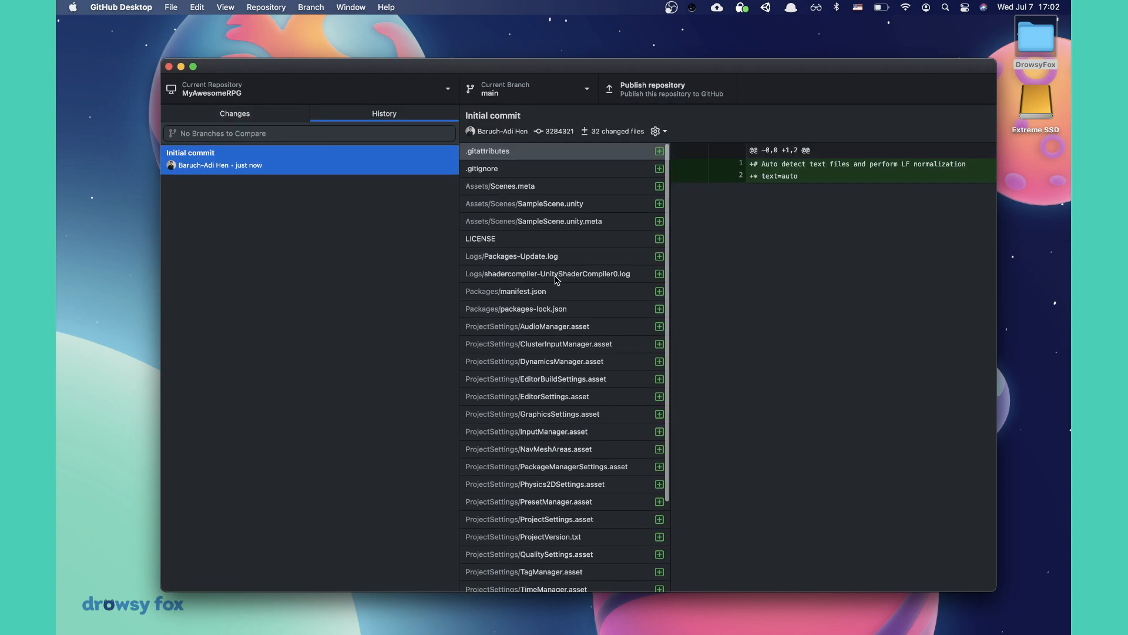
pyautogui.scroll(-3)
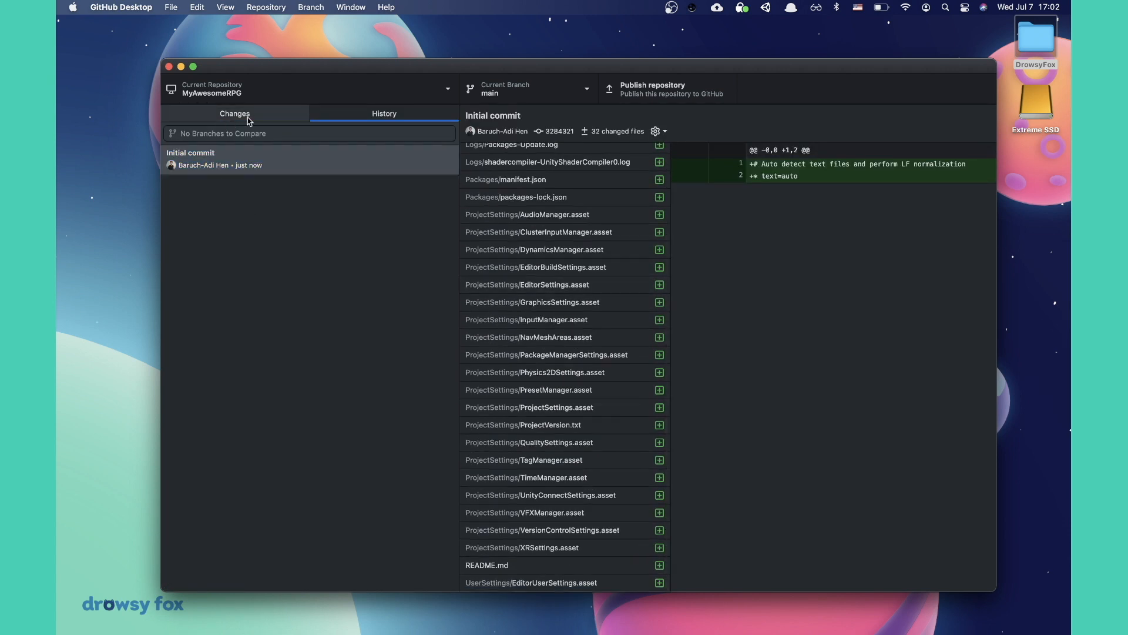
# - Publish MyAwesomeRPG to GitHub as a public repository under DrowsyFox
pyautogui.click(235, 113)
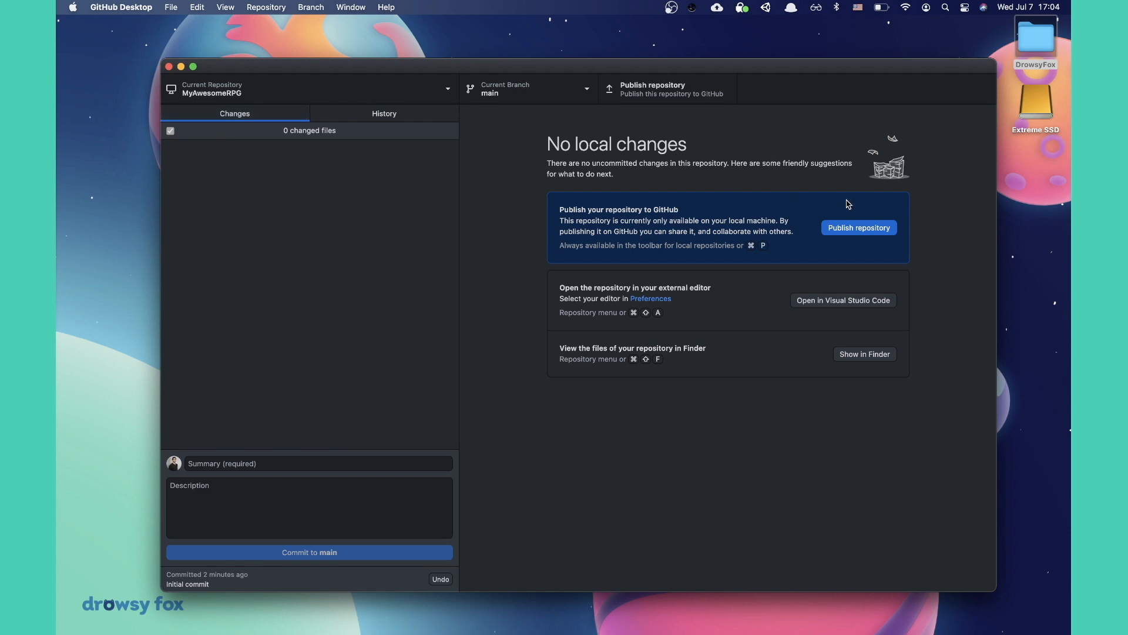
pyautogui.click(858, 227)
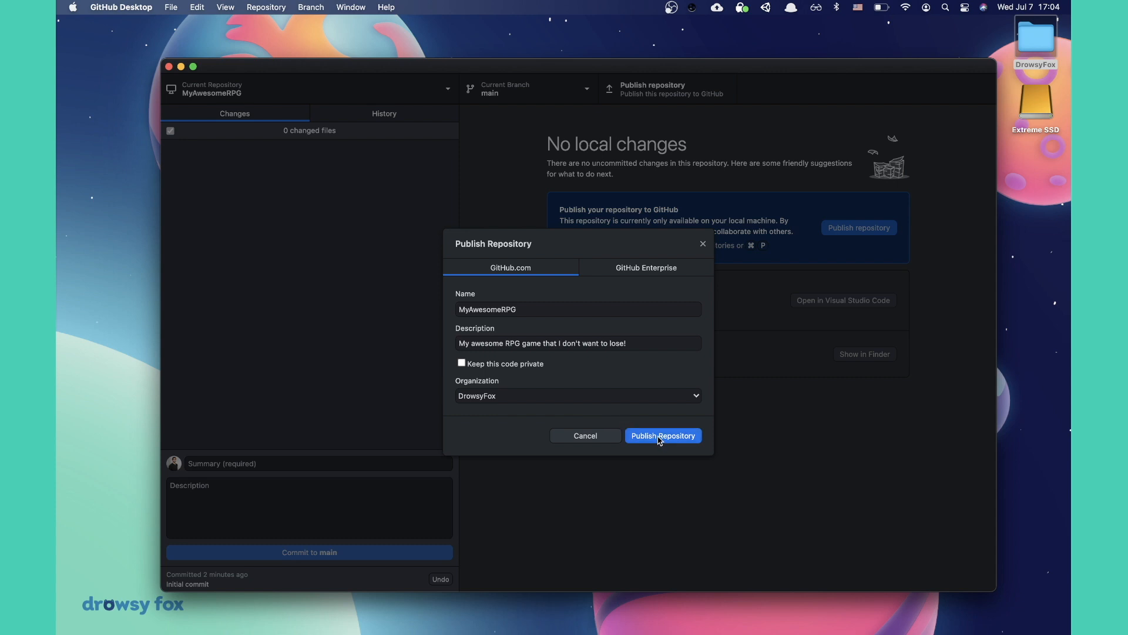
pyautogui.click(664, 435)
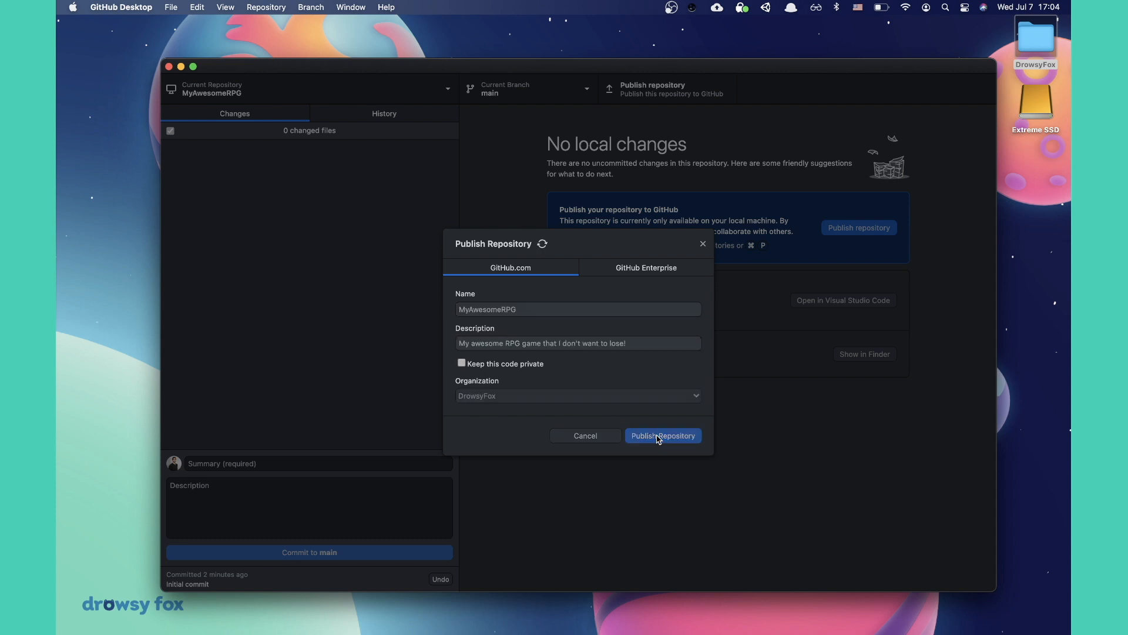
pyautogui.click(664, 435)
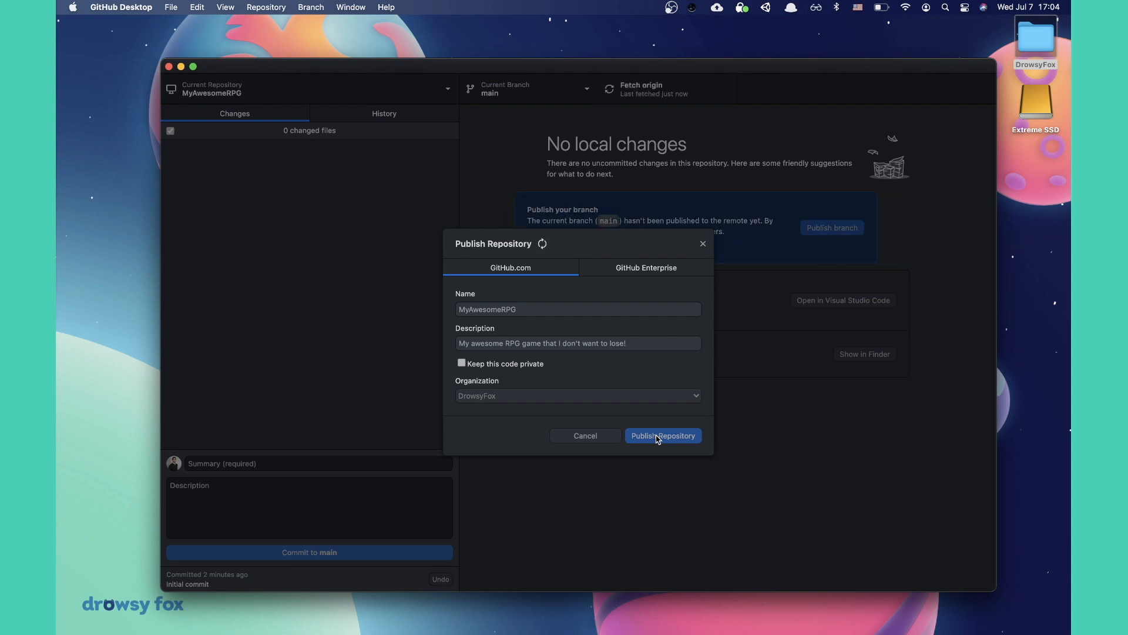
pyautogui.click(664, 435)
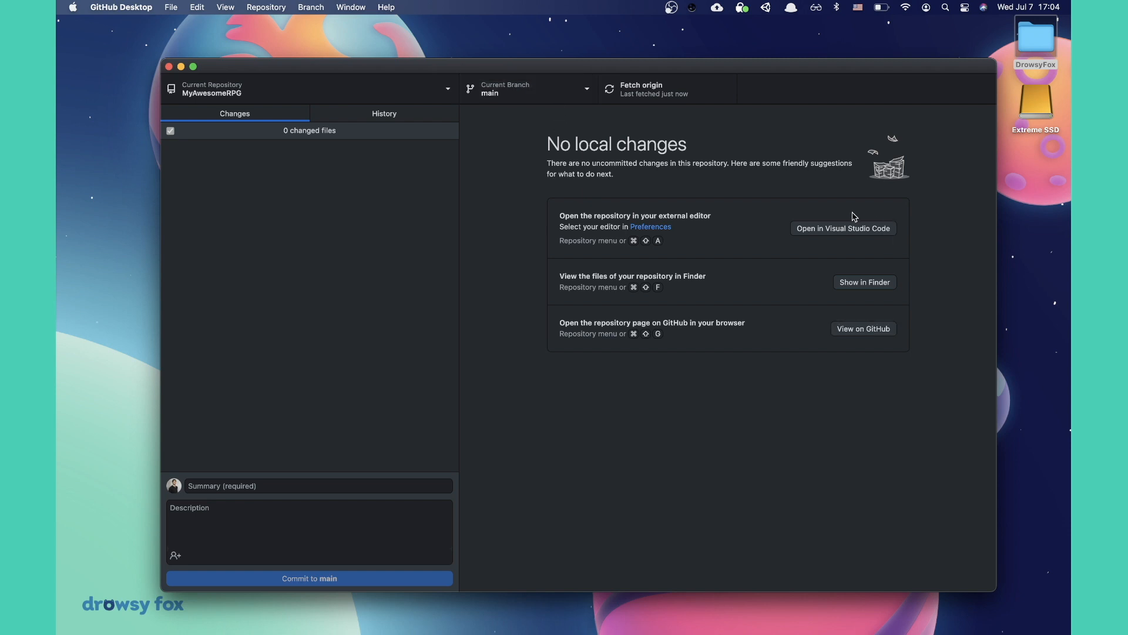
# - Add a Cube to SampleScene and enter 5 in its Transform values
pyautogui.click(863, 328)
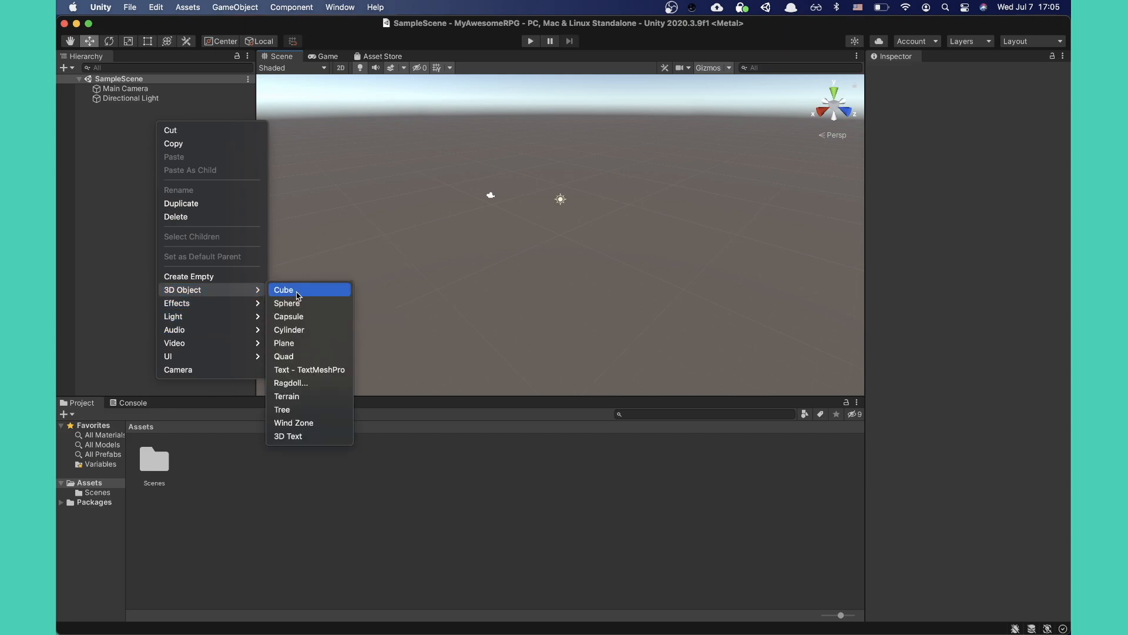
pyautogui.click(283, 289)
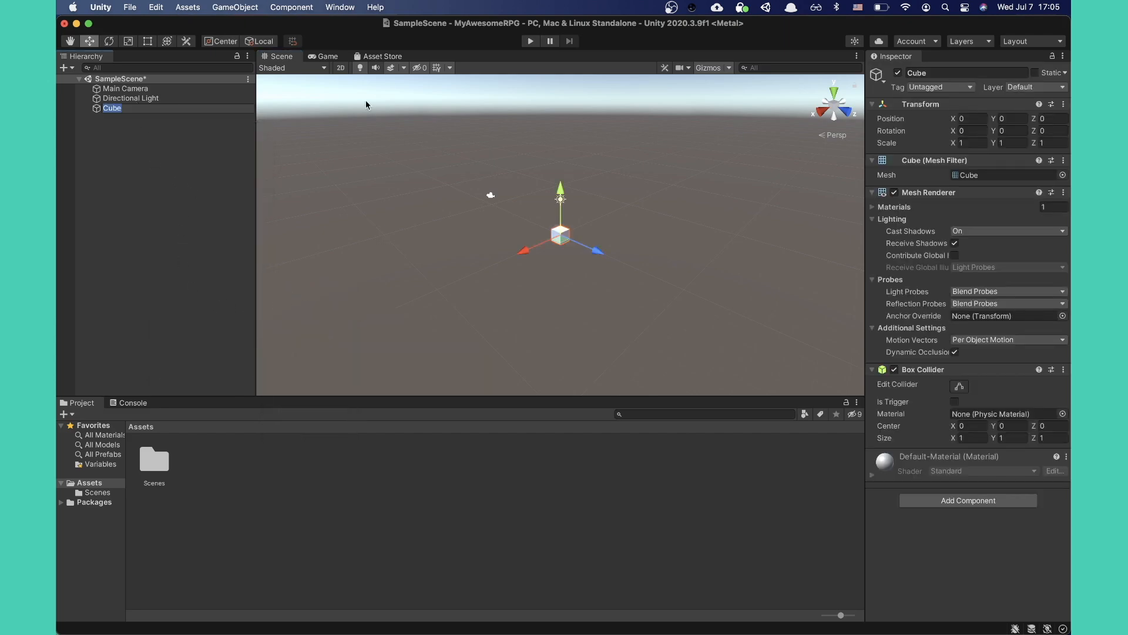
pyautogui.write('5')
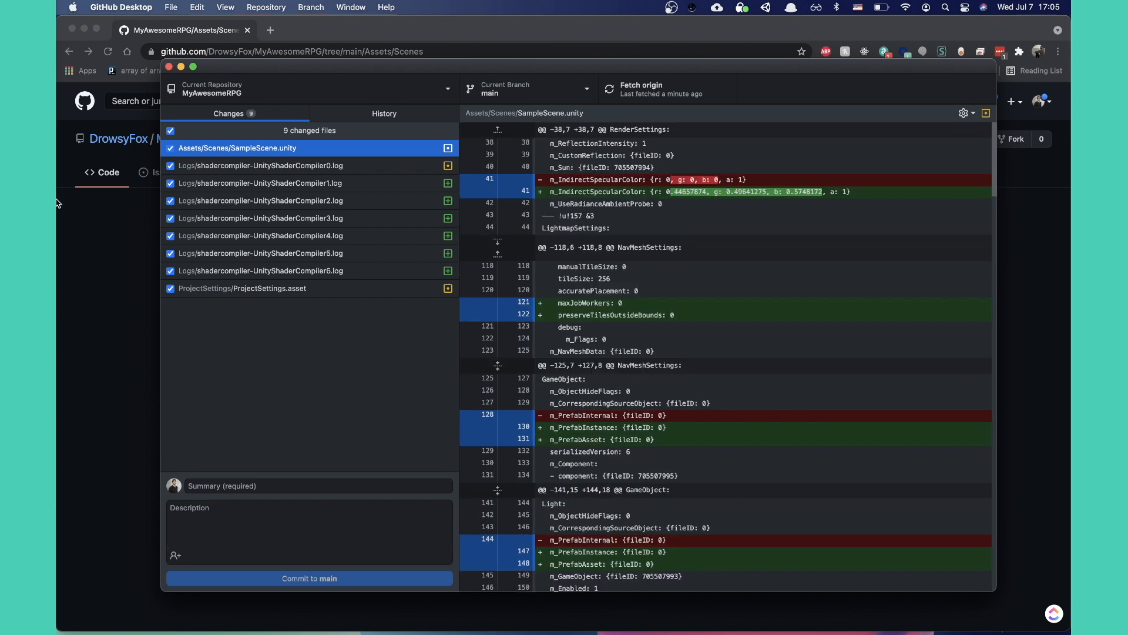
# - Commit to main as 'added a cube and modified it!' and push to origin
pyautogui.click(318, 485)
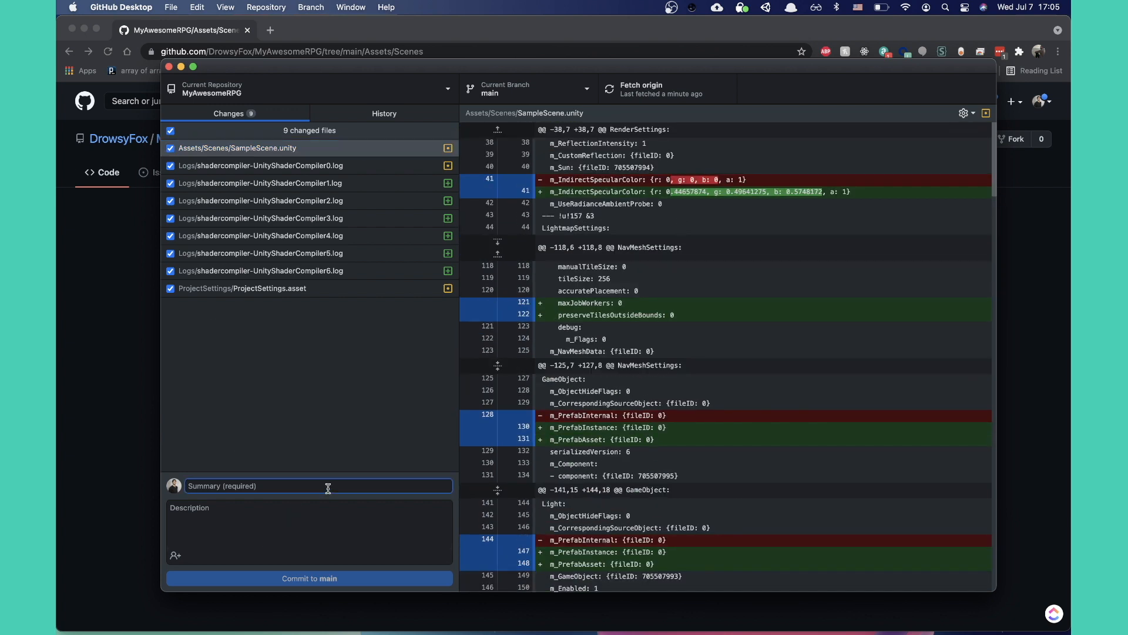
pyautogui.write('added a cube an')
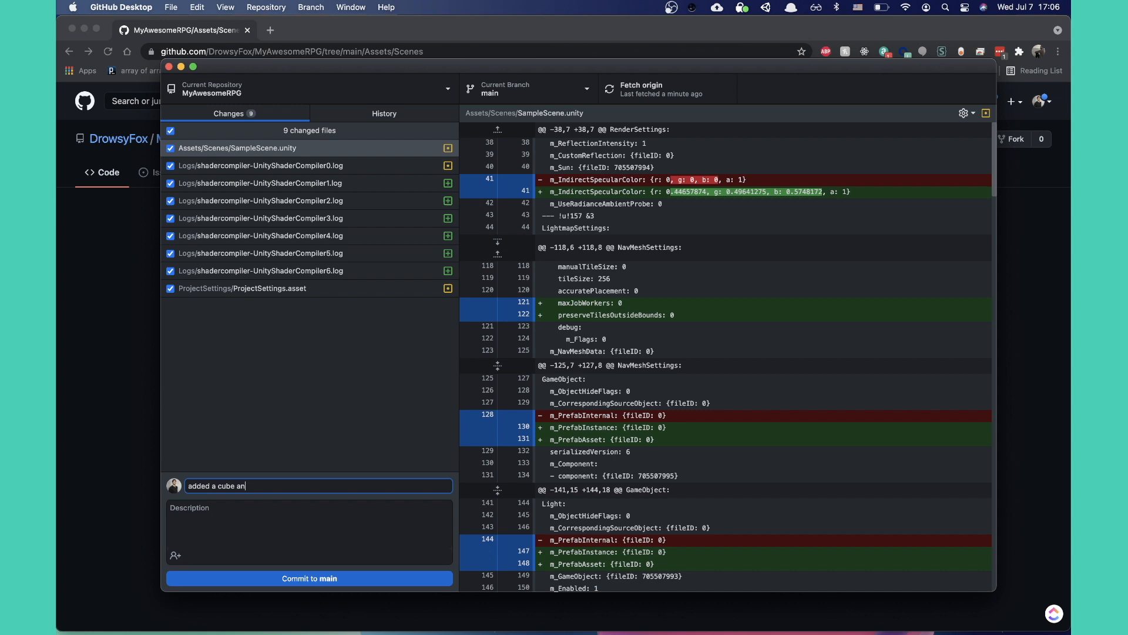
pyautogui.write('d modified lt')
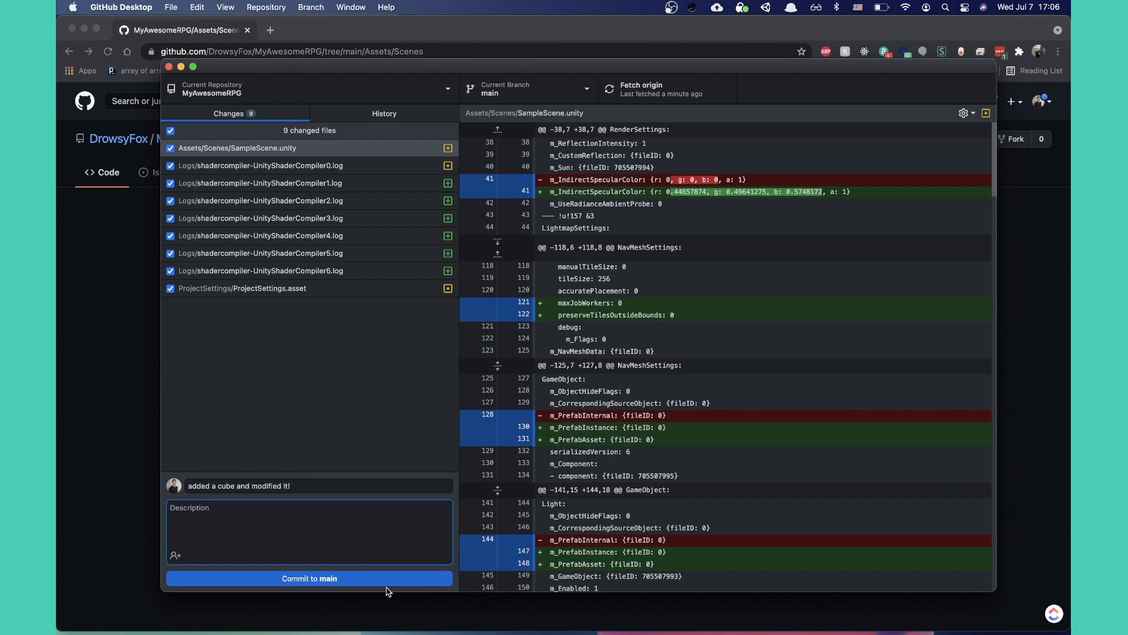
pyautogui.click(309, 578)
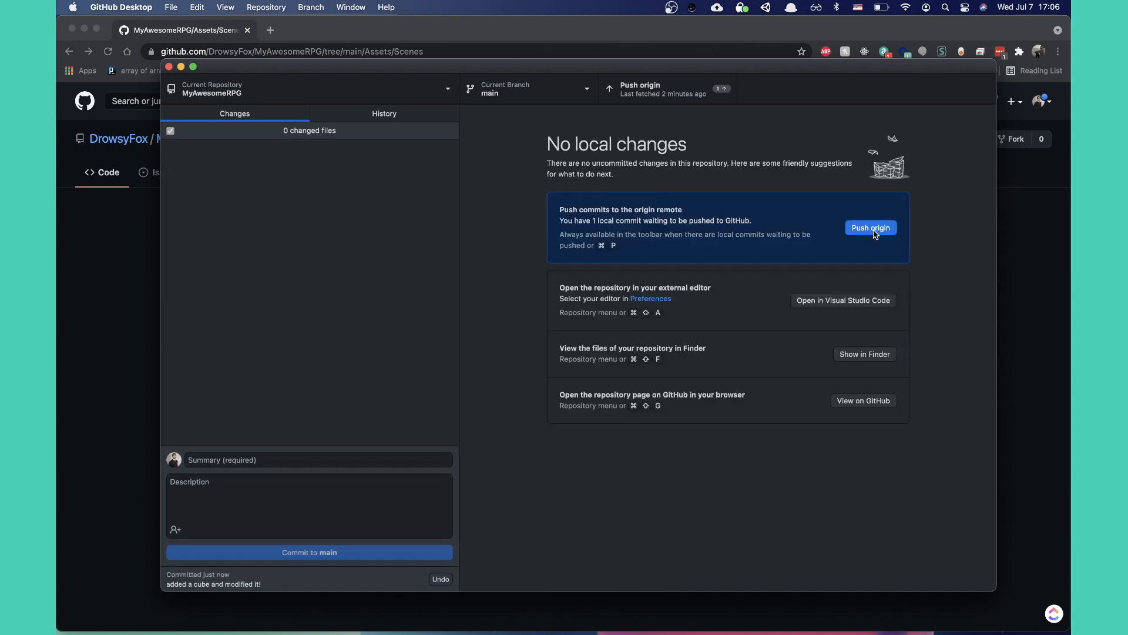
pyautogui.click(870, 227)
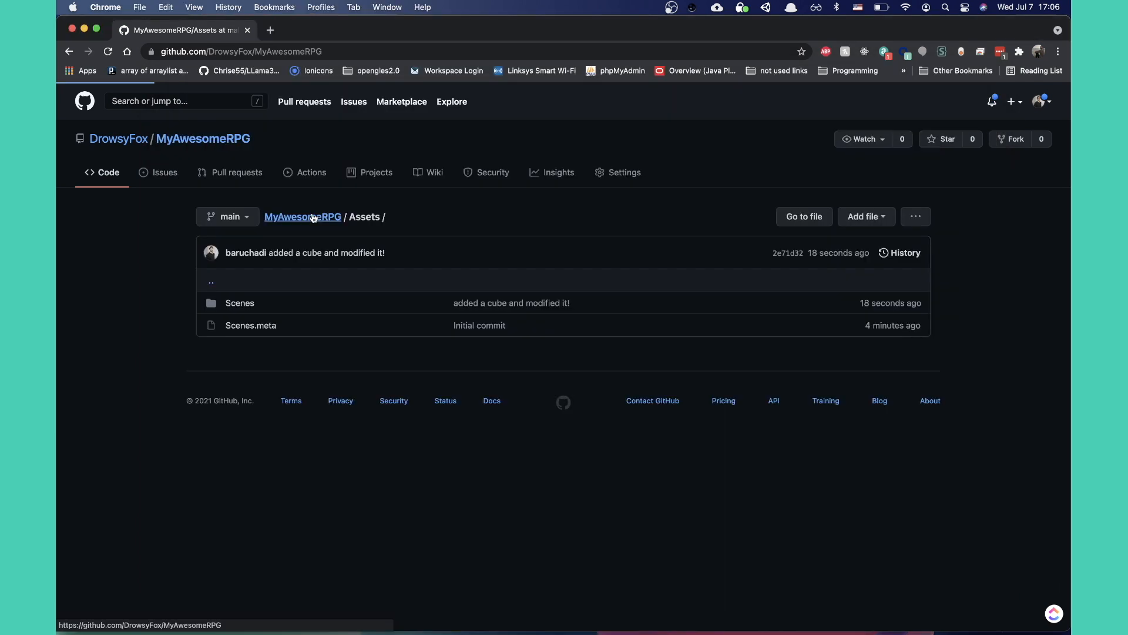
# - Return to the MyAwesomeRPG repository root on GitHub and view its 2 commits
pyautogui.click(302, 217)
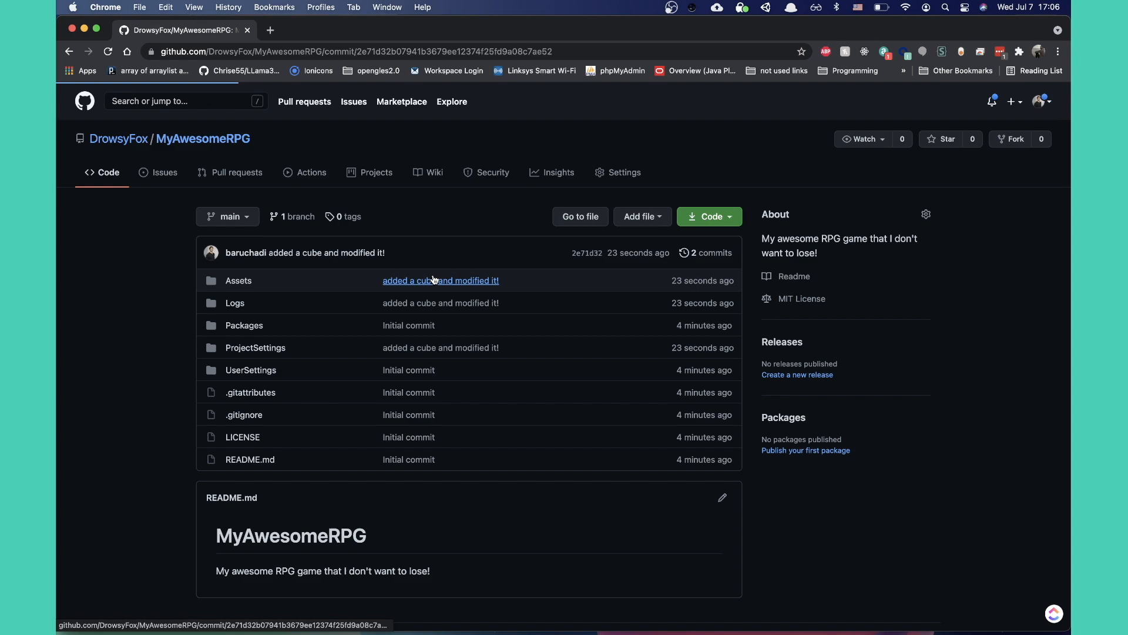
pyautogui.click(440, 280)
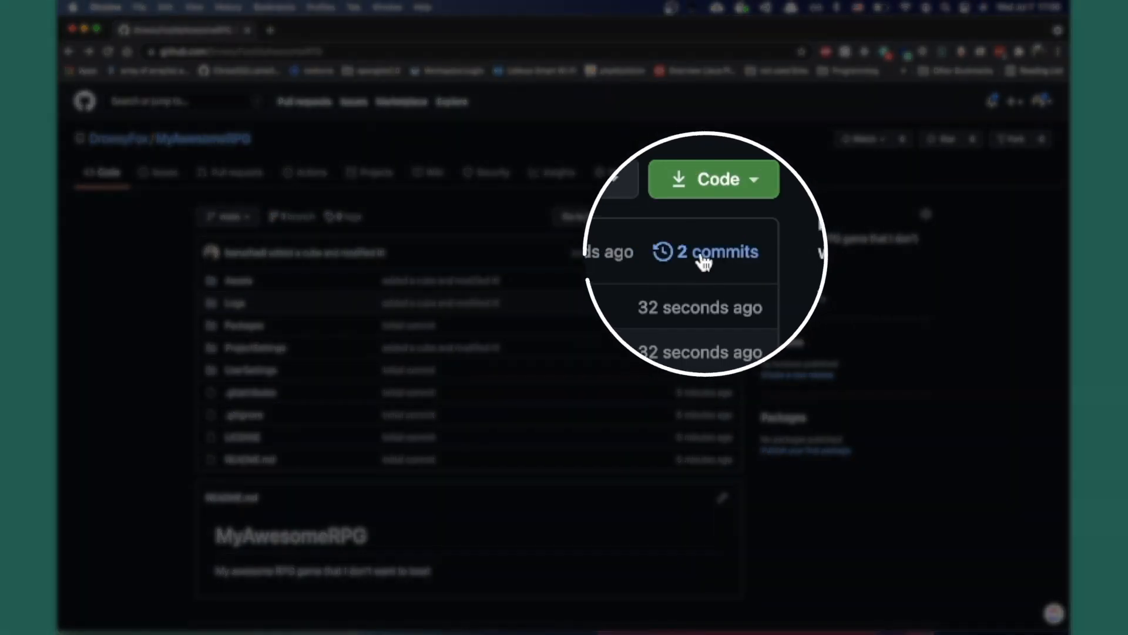
pyautogui.click(720, 252)
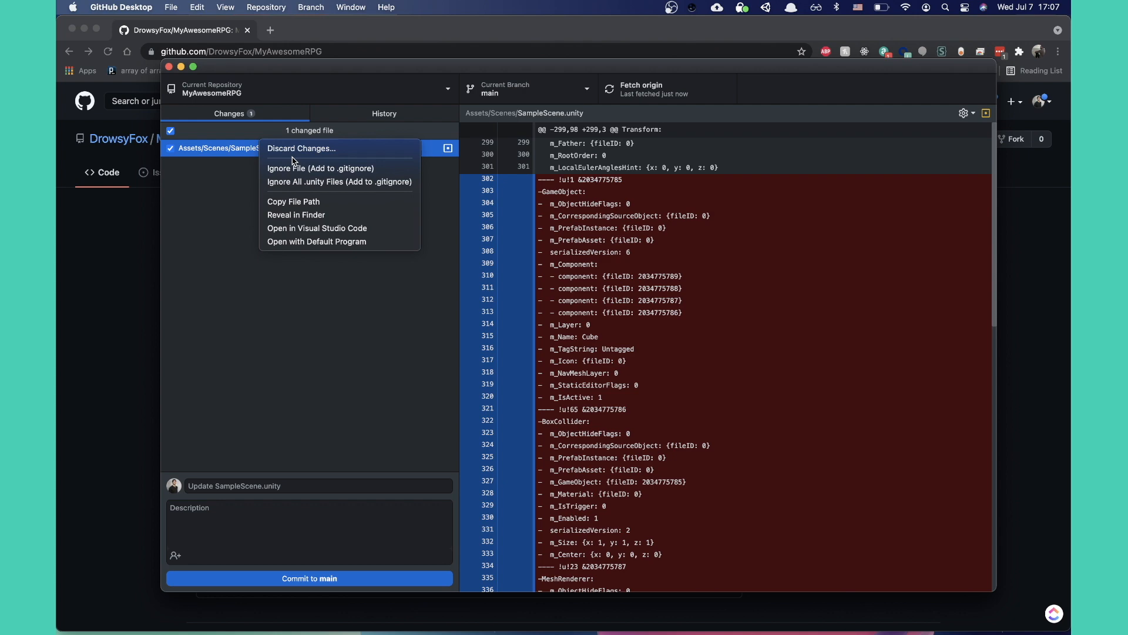
# - Discard the unwanted SampleScene.unity change and confirm the discard
pyautogui.click(300, 148)
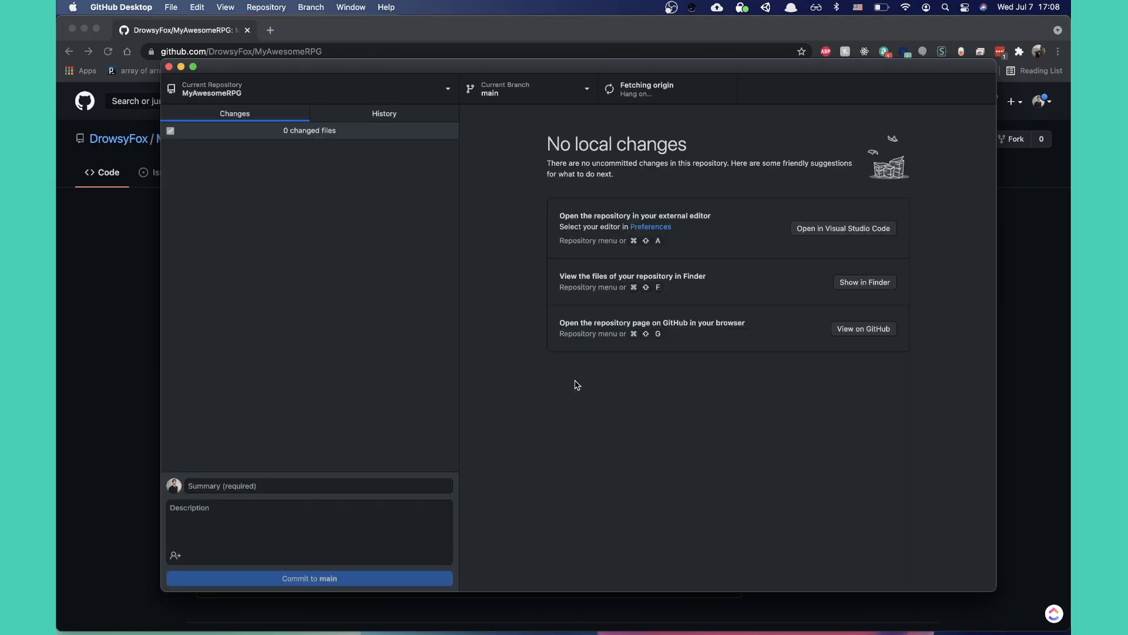
pyautogui.click(866, 282)
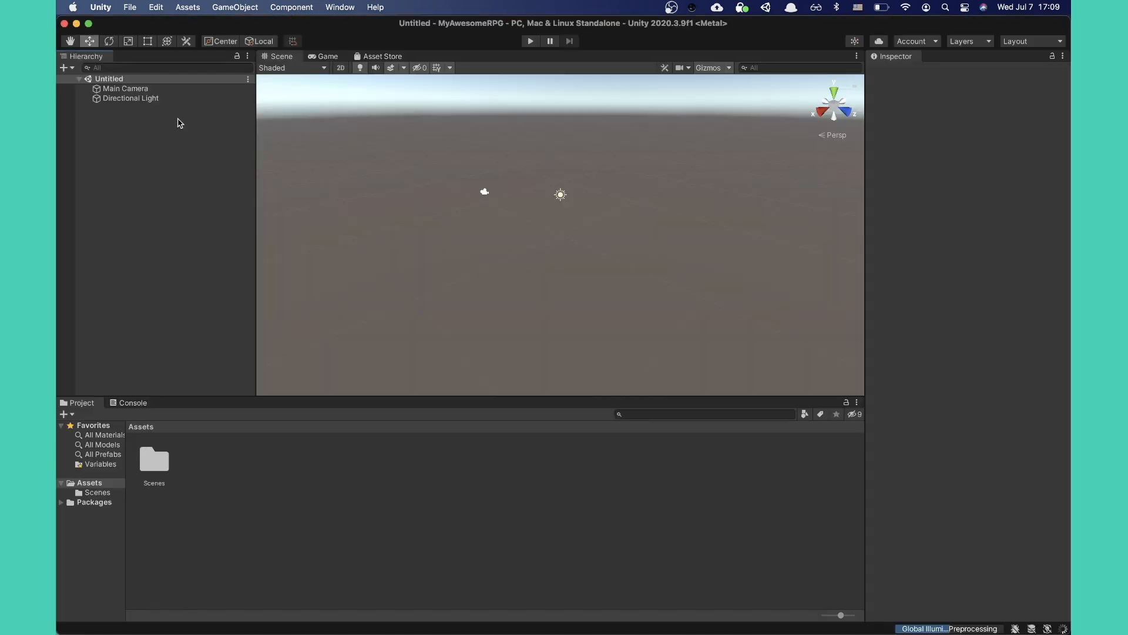
# - Reopen SampleScene from the Scenes folder to see the flattened Cube restored
pyautogui.doubleClick(154, 460)
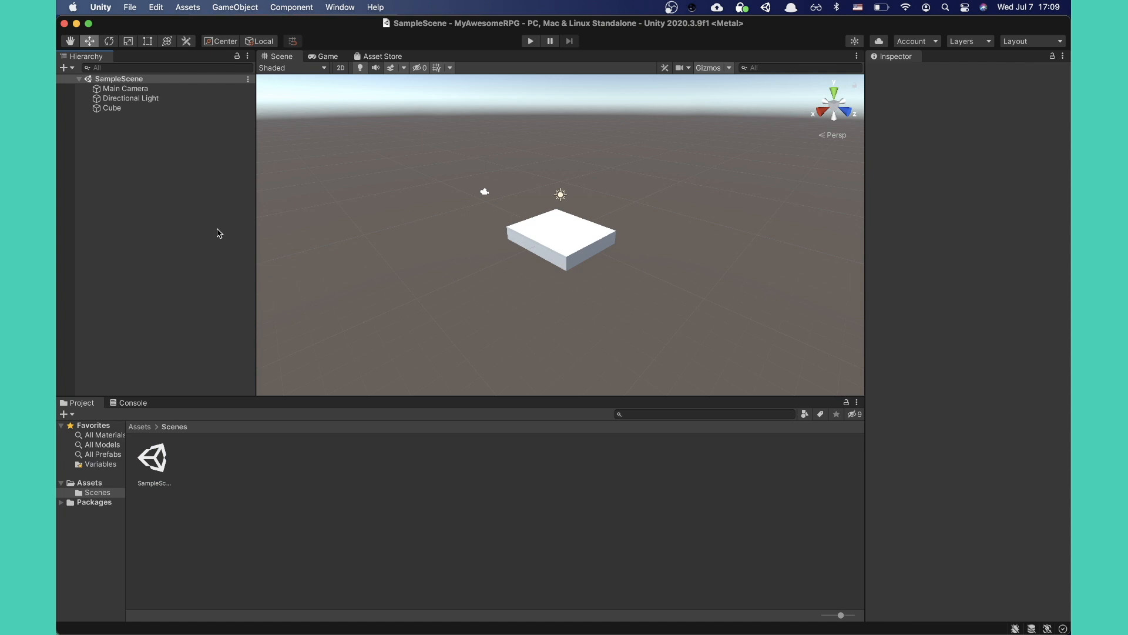
pyautogui.click(153, 459)
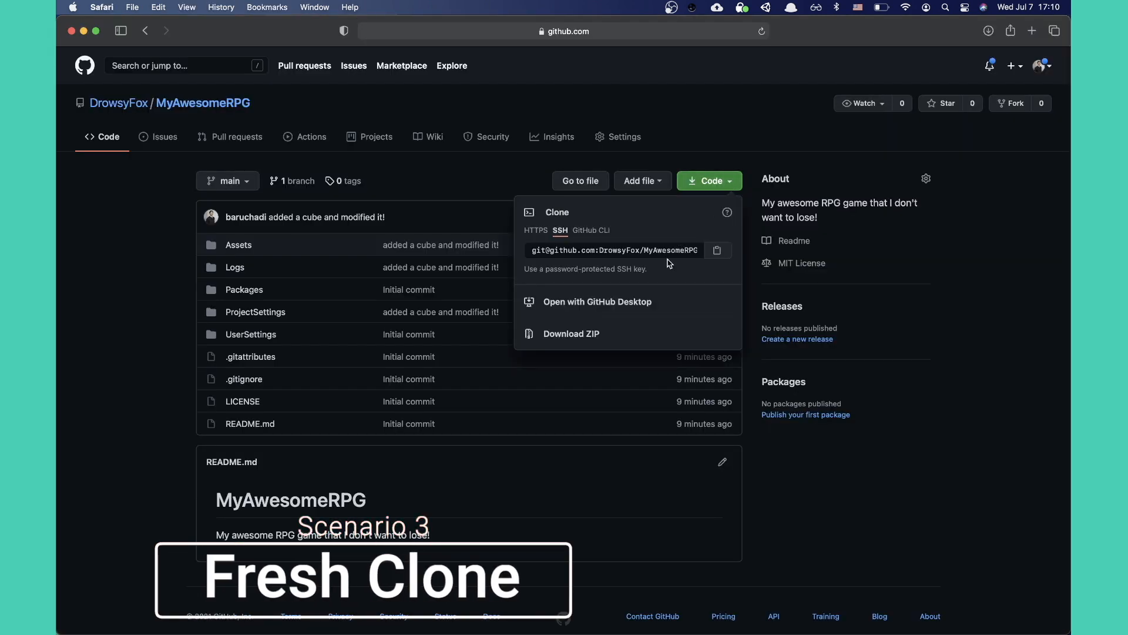
pyautogui.moveTo(709, 258)
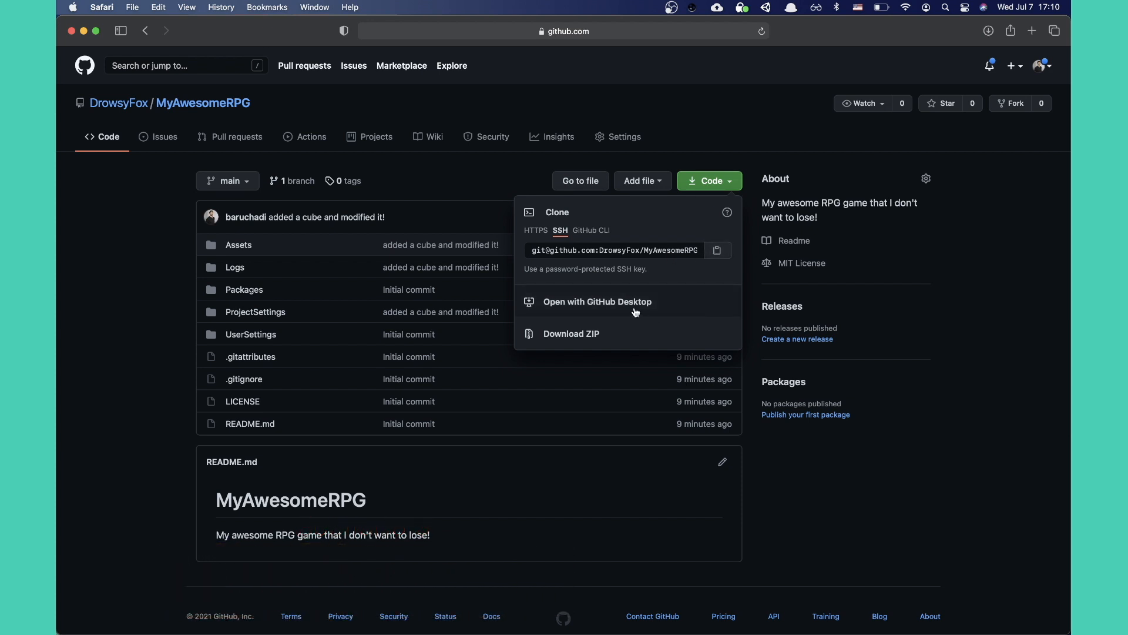
# - Open MyAwesomeRPG from GitHub in GitHub Desktop, allowing the browser to launch it
pyautogui.click(597, 302)
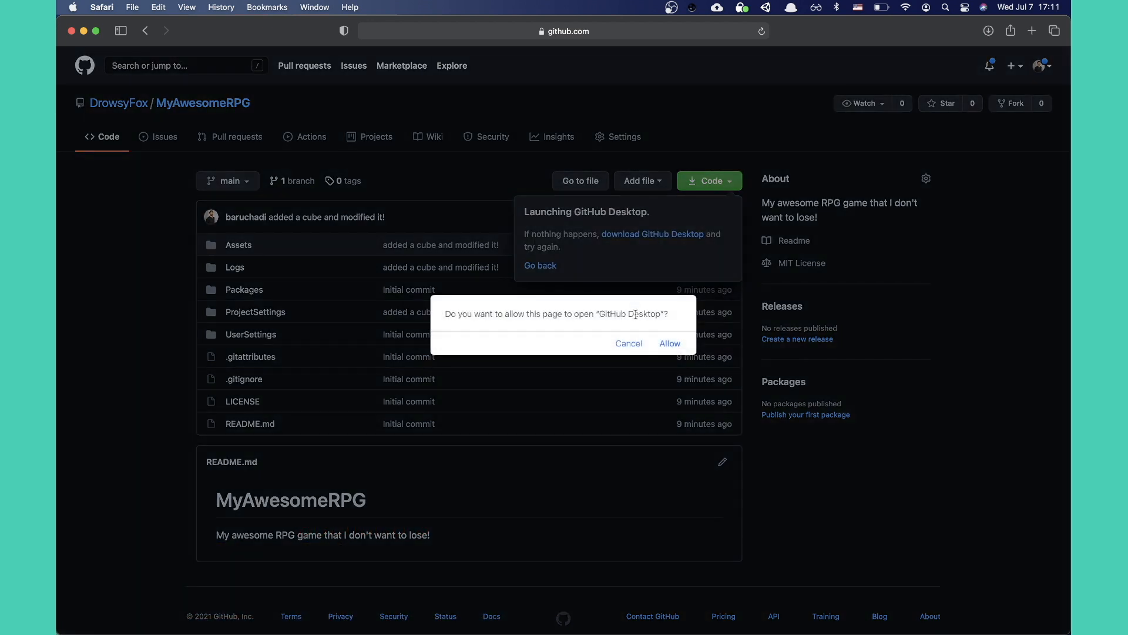
pyautogui.click(669, 343)
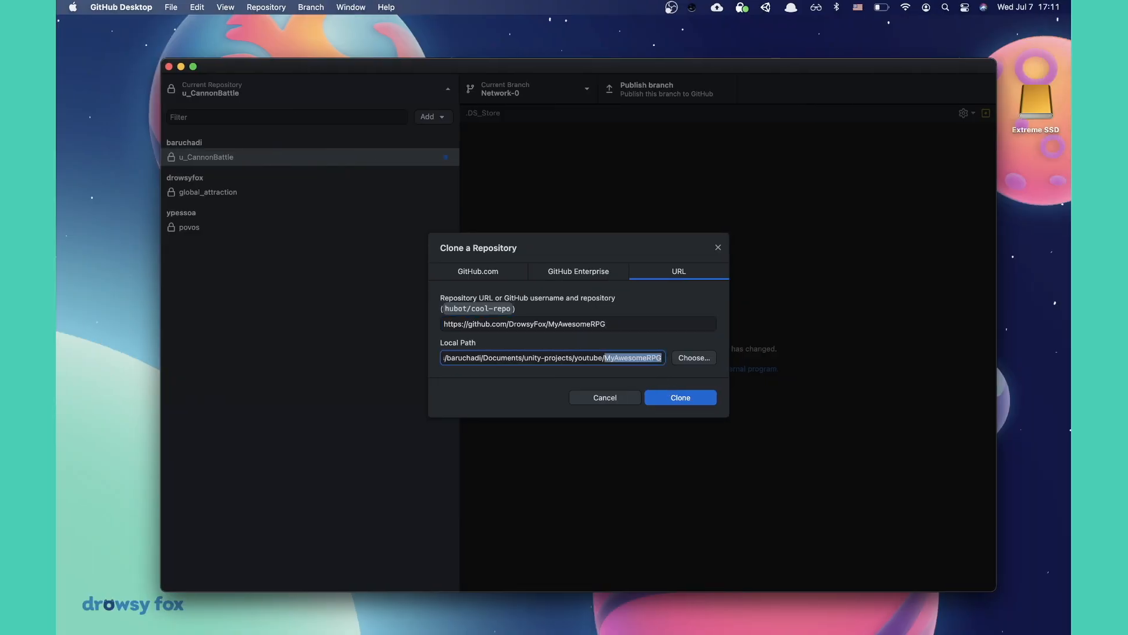
# - Clone MyAwesomeRPG with the default URL and local MyAwesomeRPG path
pyautogui.click(681, 398)
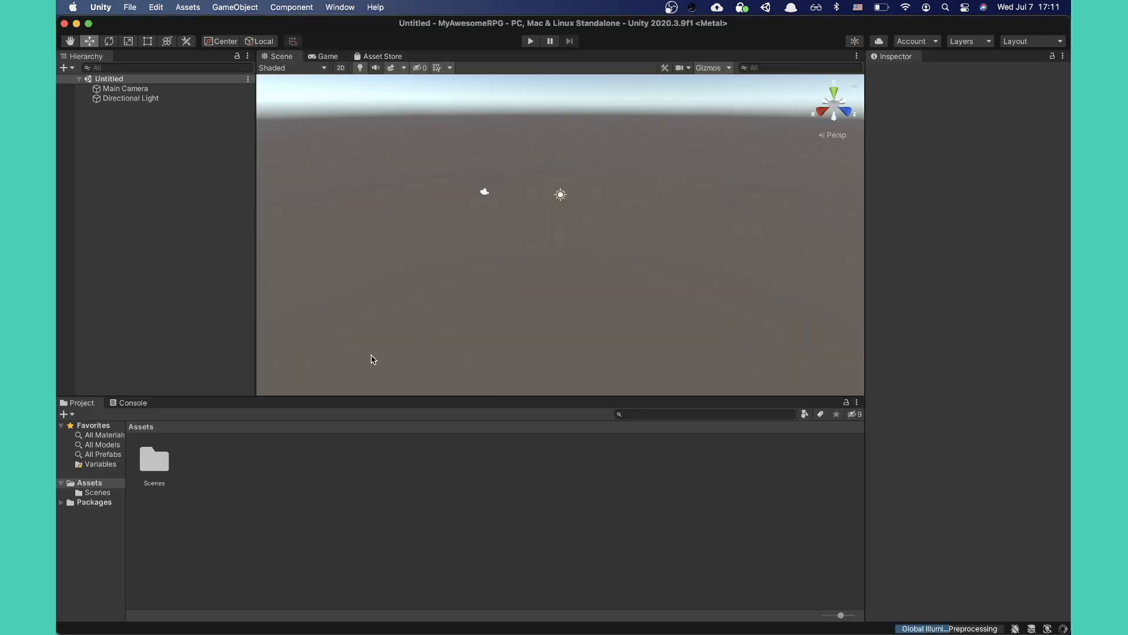
# - Open the cloned project's Scenes folder in the Project window
pyautogui.doubleClick(153, 459)
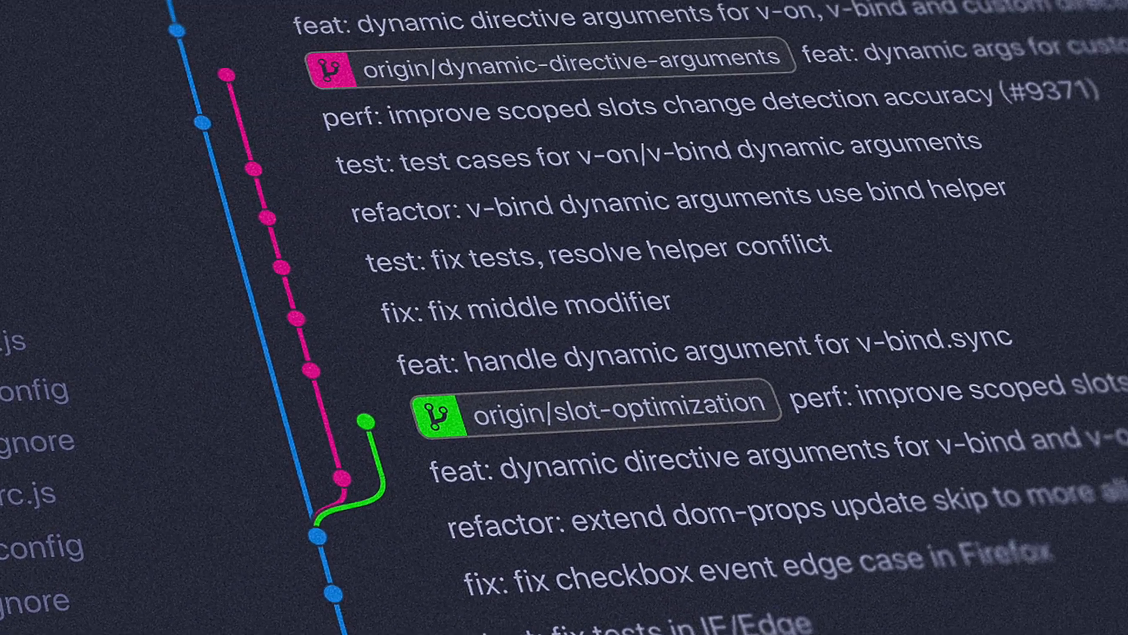
pyautogui.scroll(-3)
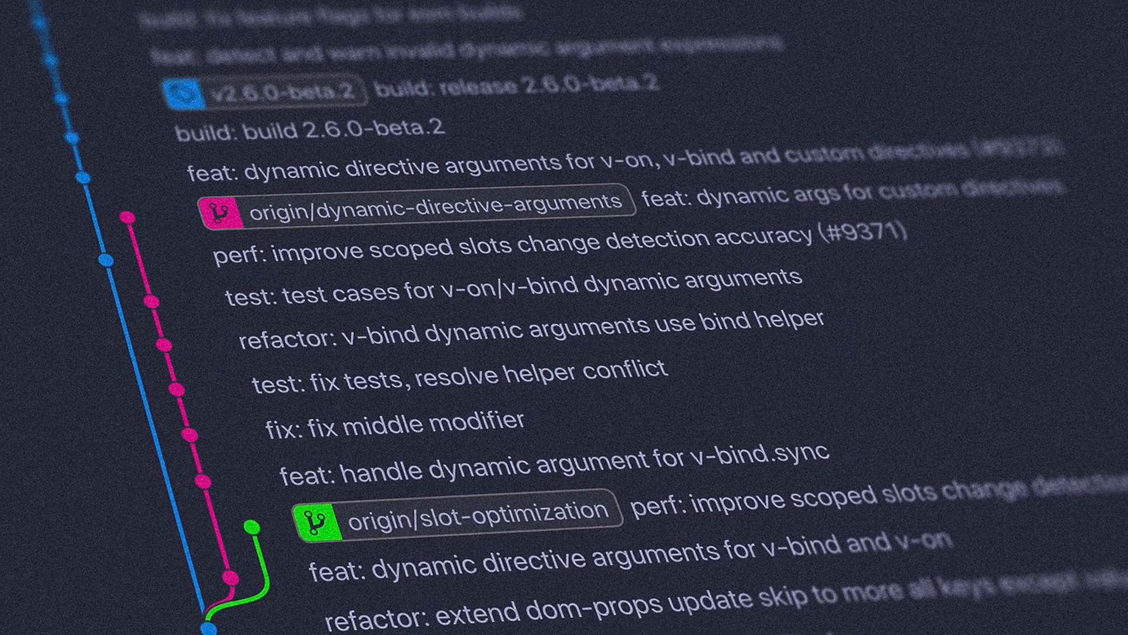